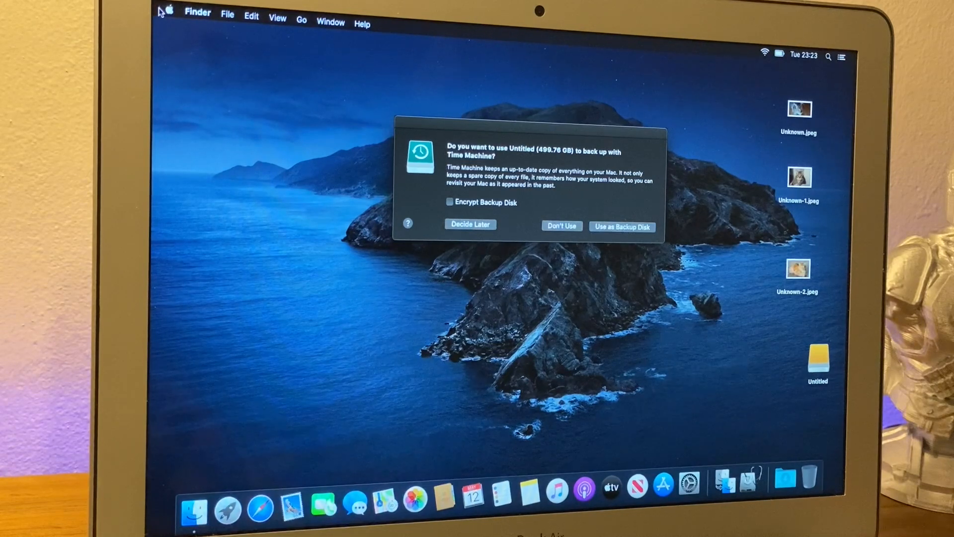
mouse_move(381, 158)
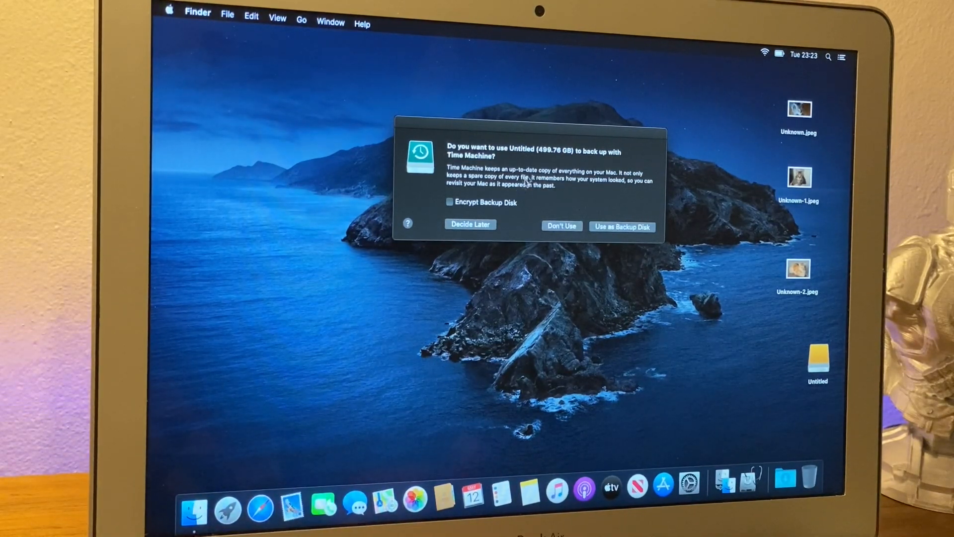
mouse_move(619, 196)
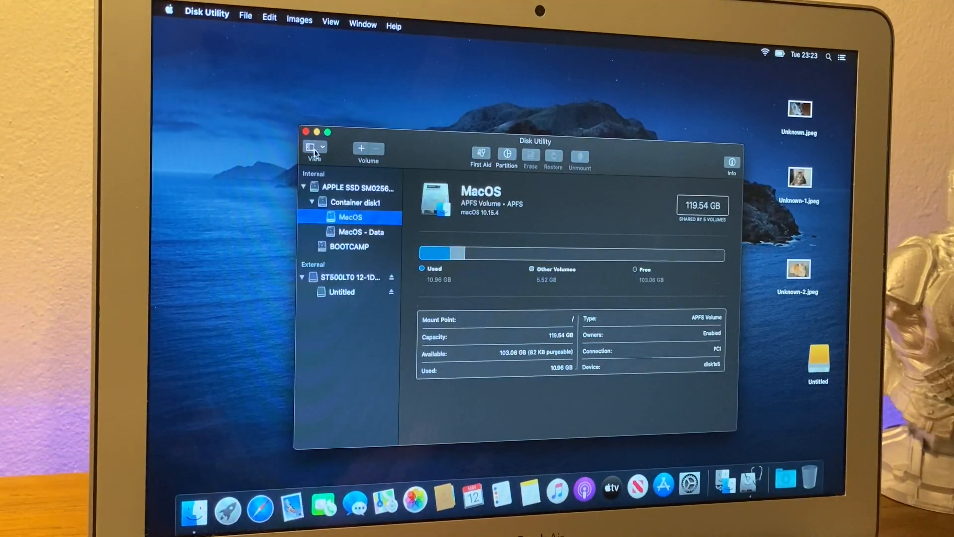
Show all devices in Disk Utility and select the external ST500LT0 disk.
left_click(315, 147)
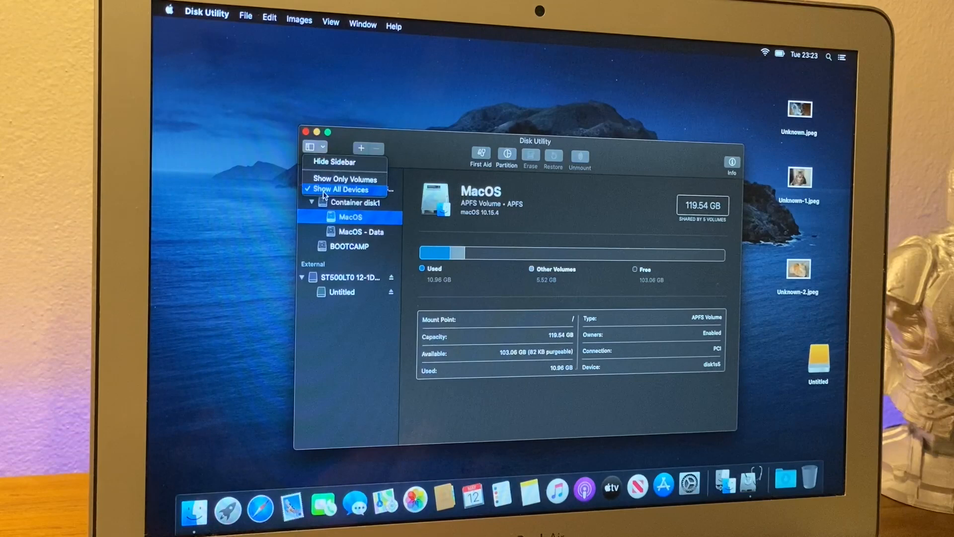
left_click(343, 188)
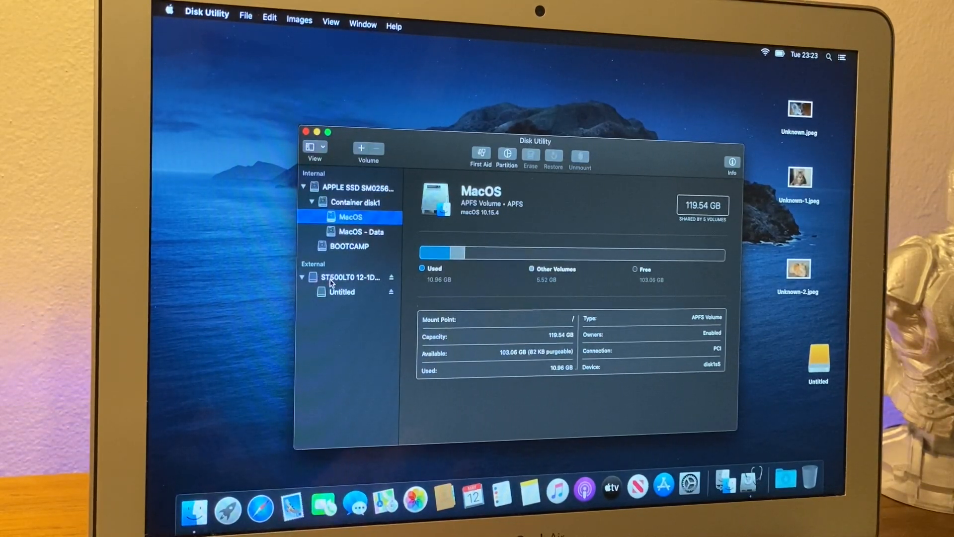
left_click(347, 277)
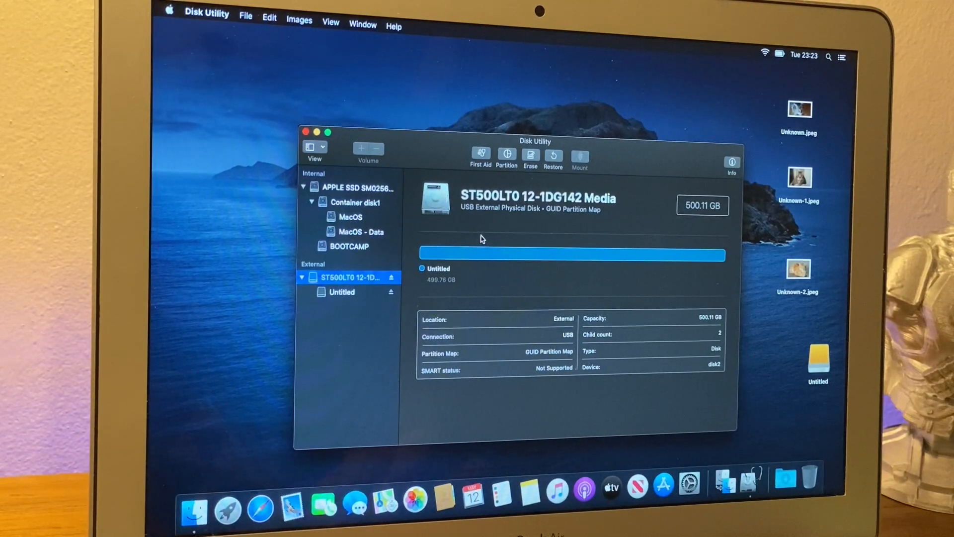
Erase the disk as Mac OS Extended (Journaled) named 'Time Machine HD'.
left_click(530, 155)
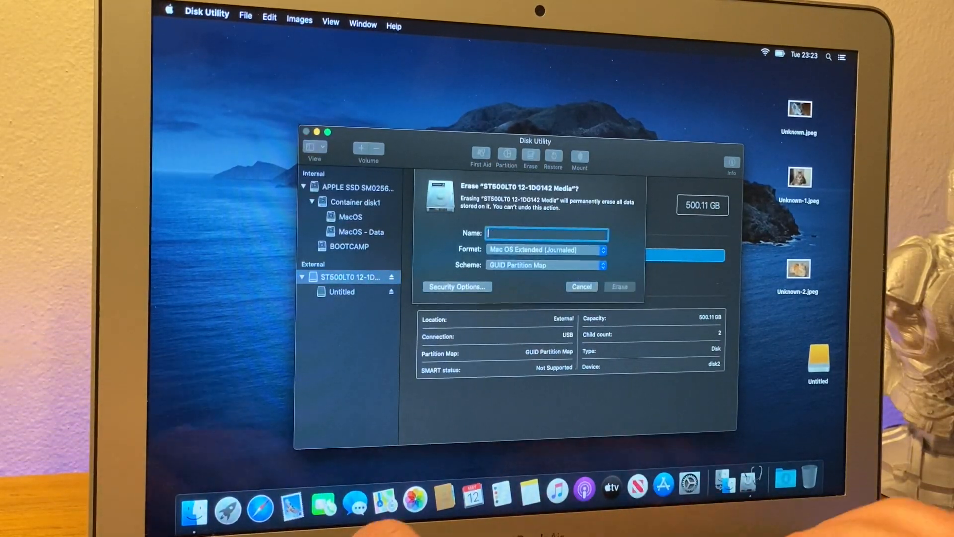
type("T")
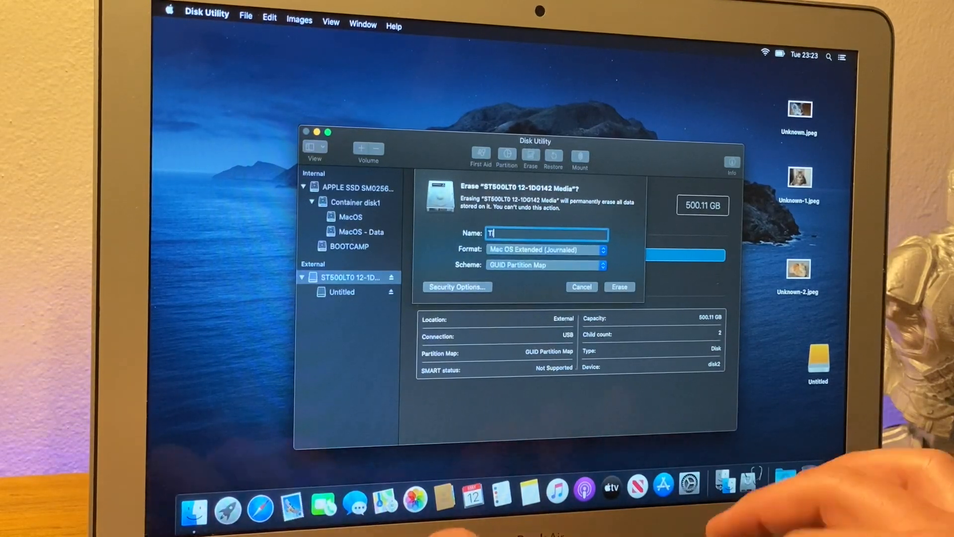
type("ime Machine HD")
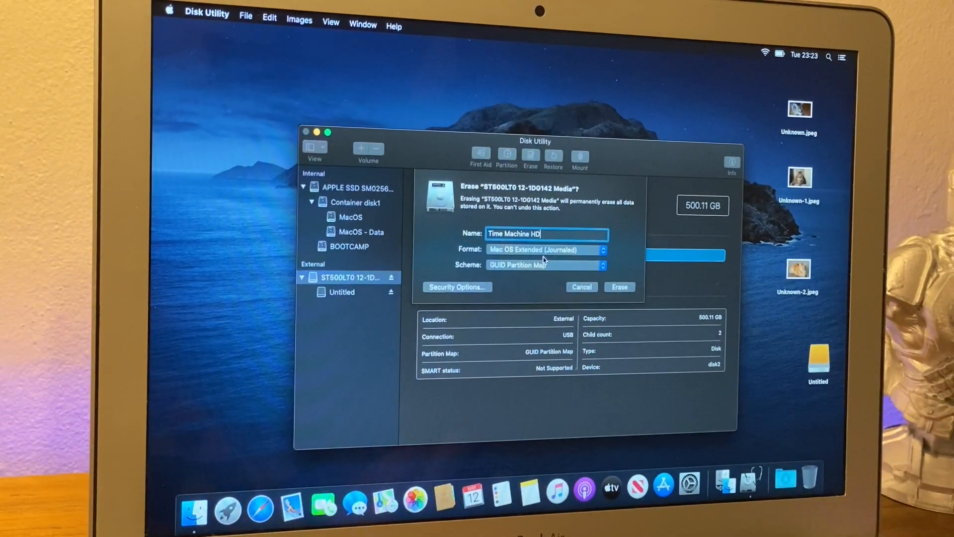
mouse_move(520, 272)
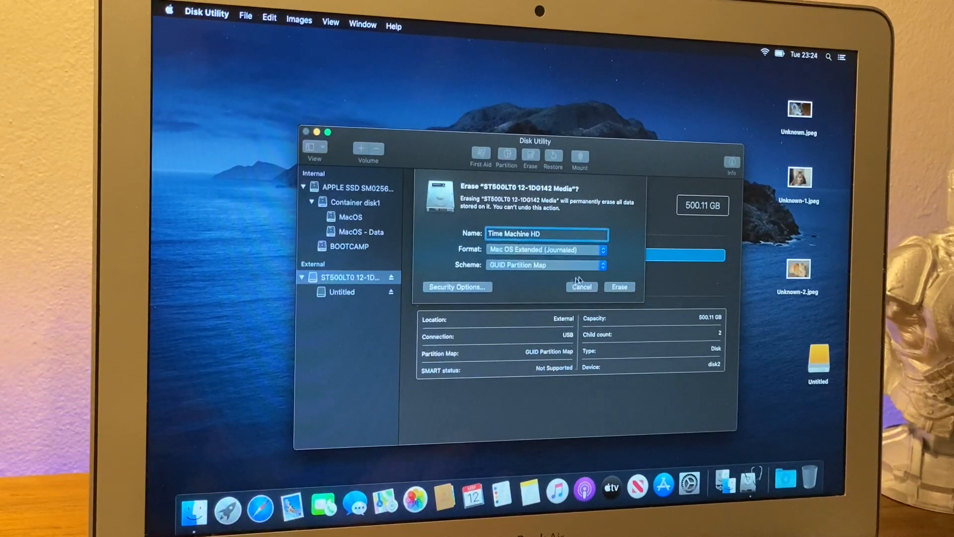
left_click(580, 286)
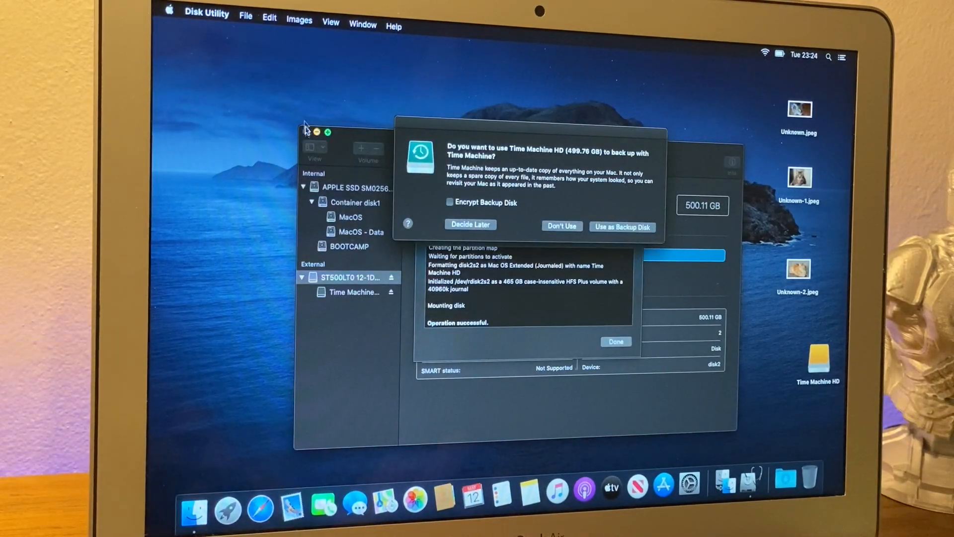
Quit Disk Utility, leaving the Time Machine backup-disk prompt in Finder.
left_click(206, 15)
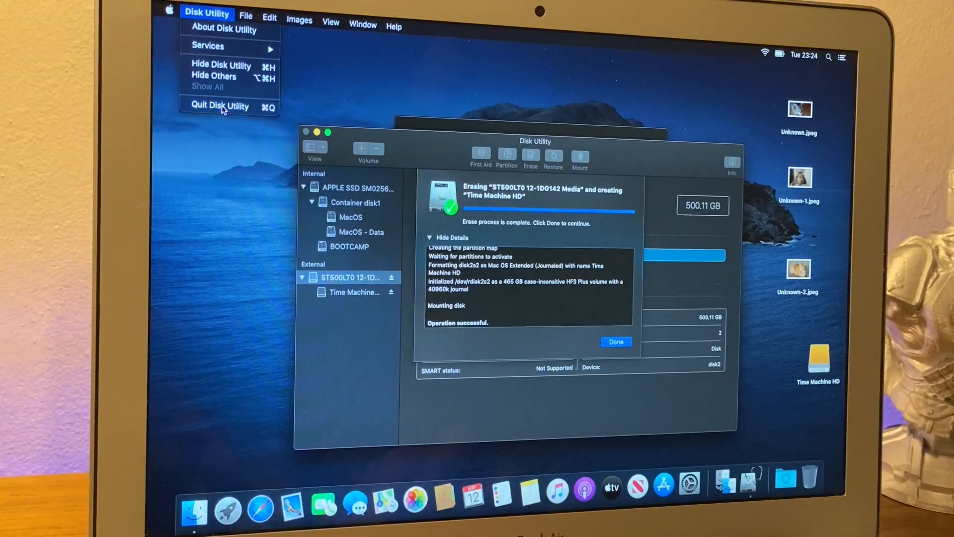
left_click(219, 107)
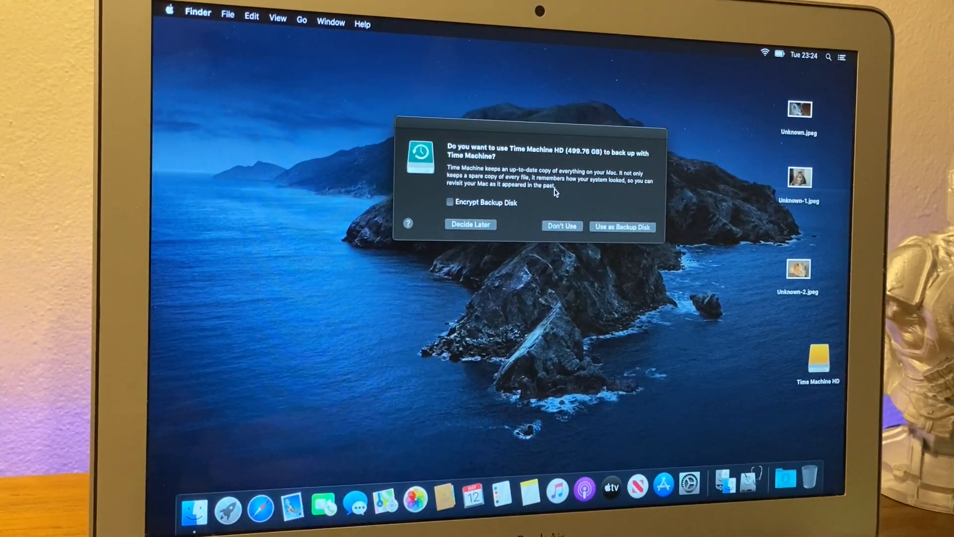
mouse_move(548, 204)
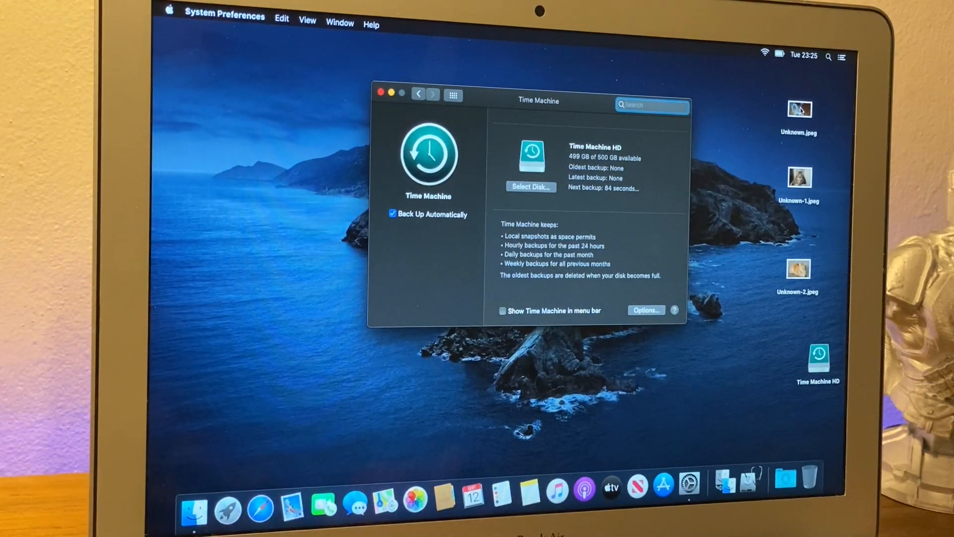
left_click(799, 110)
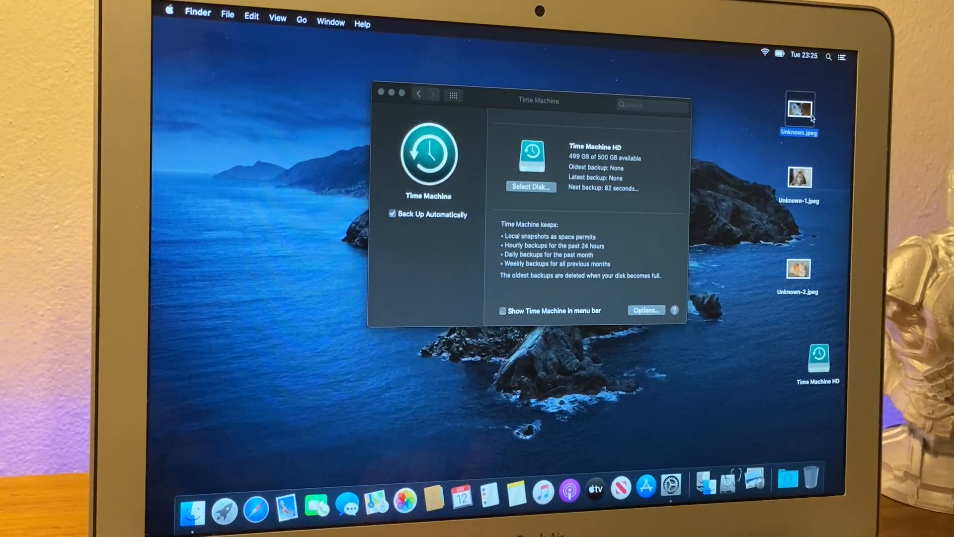
double_click(799, 108)
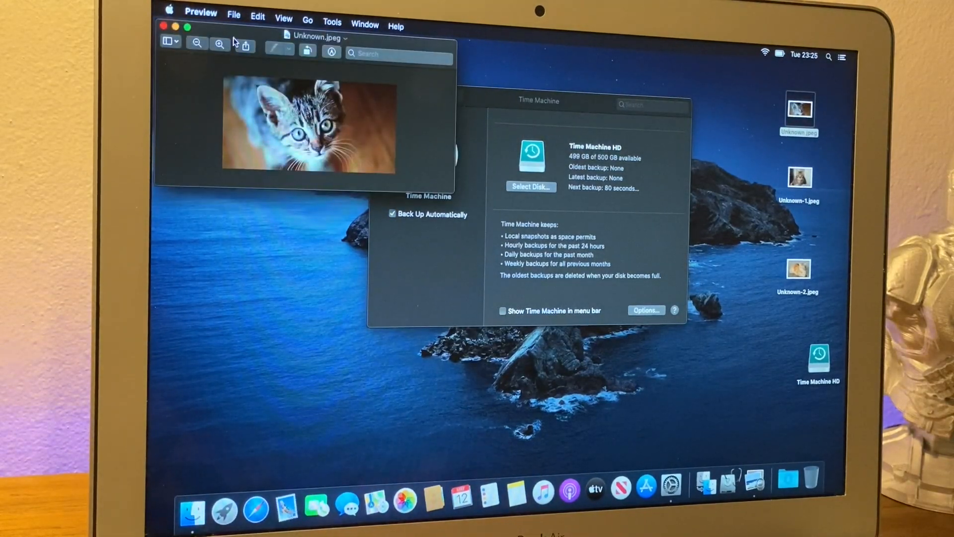
left_click(163, 27)
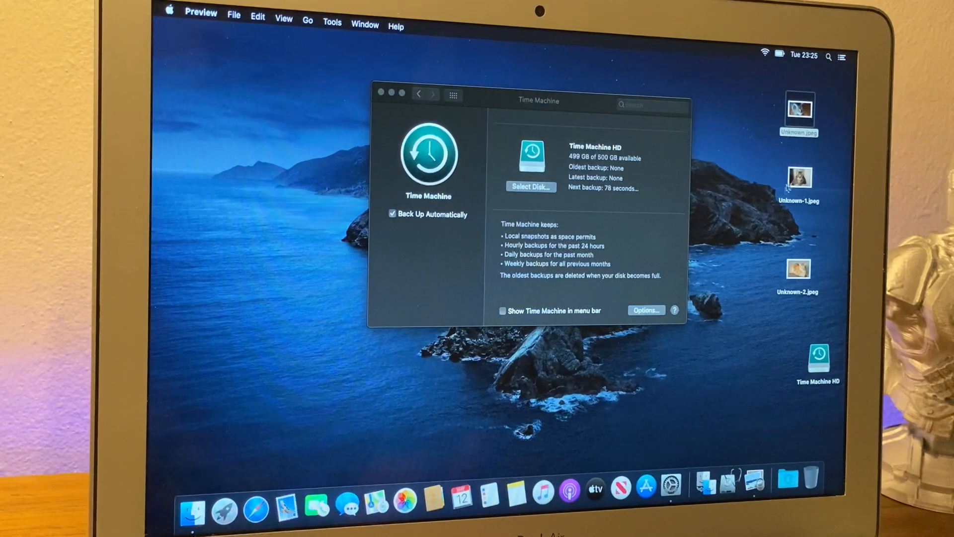
double_click(799, 177)
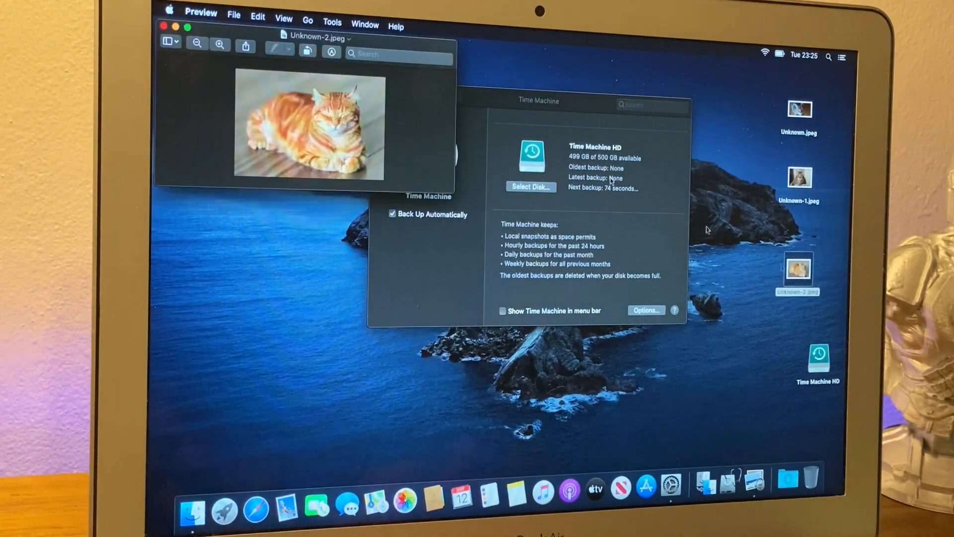
left_click(164, 25)
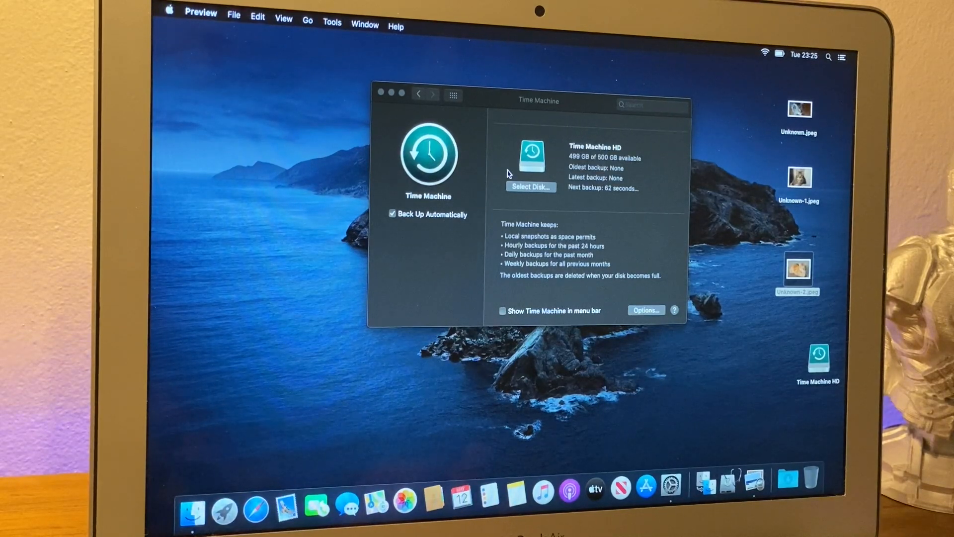
left_click(645, 310)
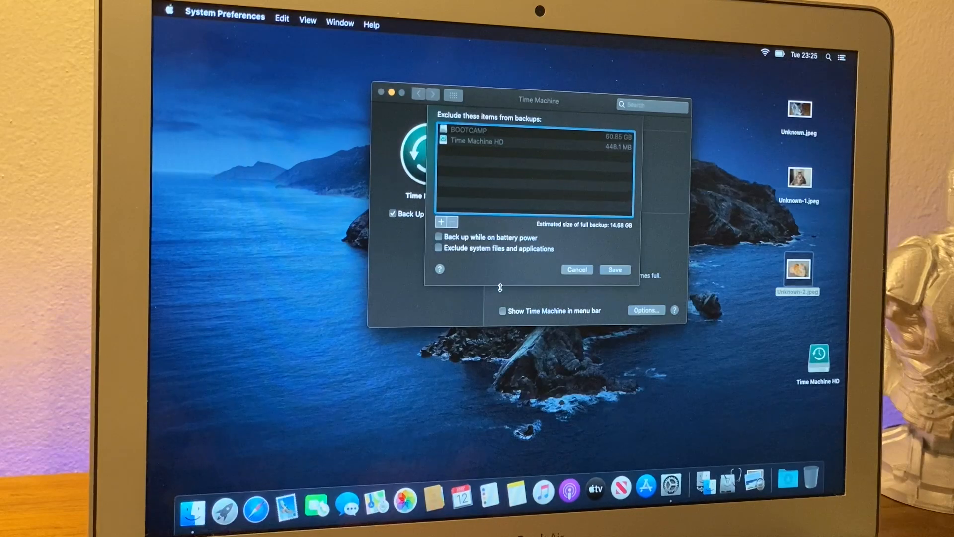
mouse_move(462, 258)
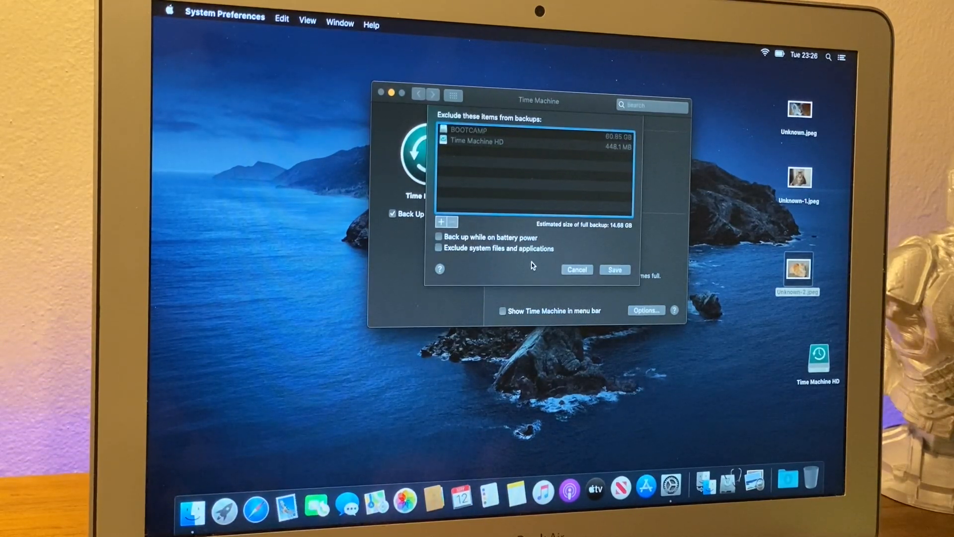
mouse_move(623, 234)
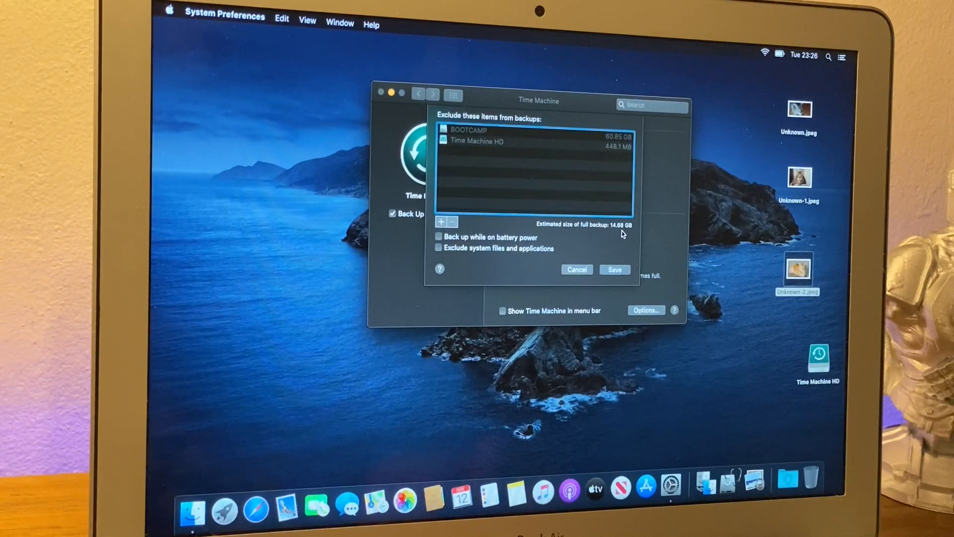
mouse_move(484, 239)
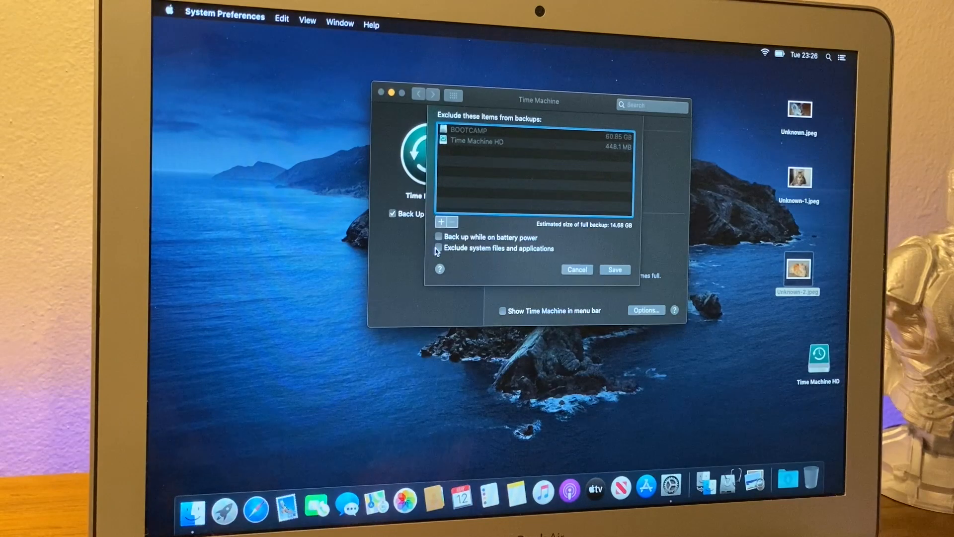
Toggle 'Exclude system files and applications' on and back off.
left_click(438, 248)
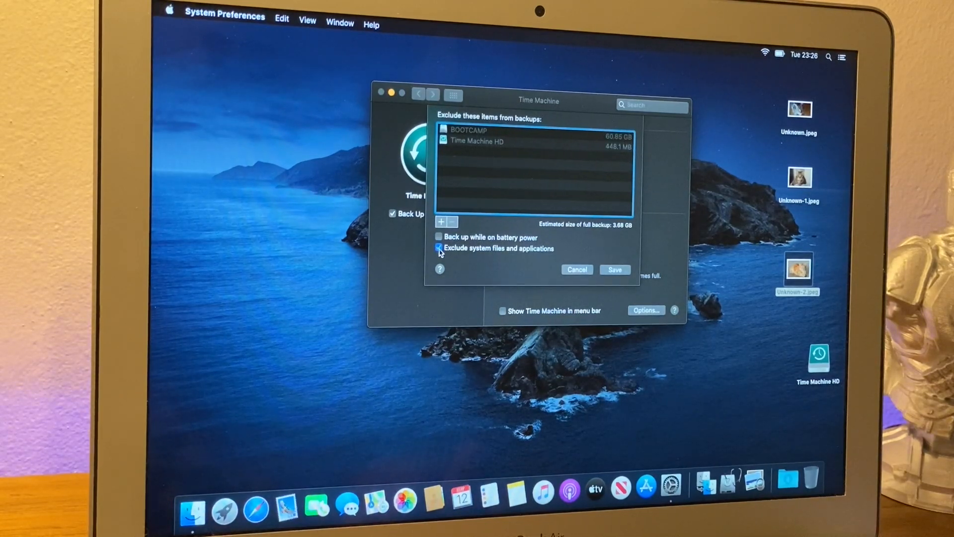
left_click(440, 249)
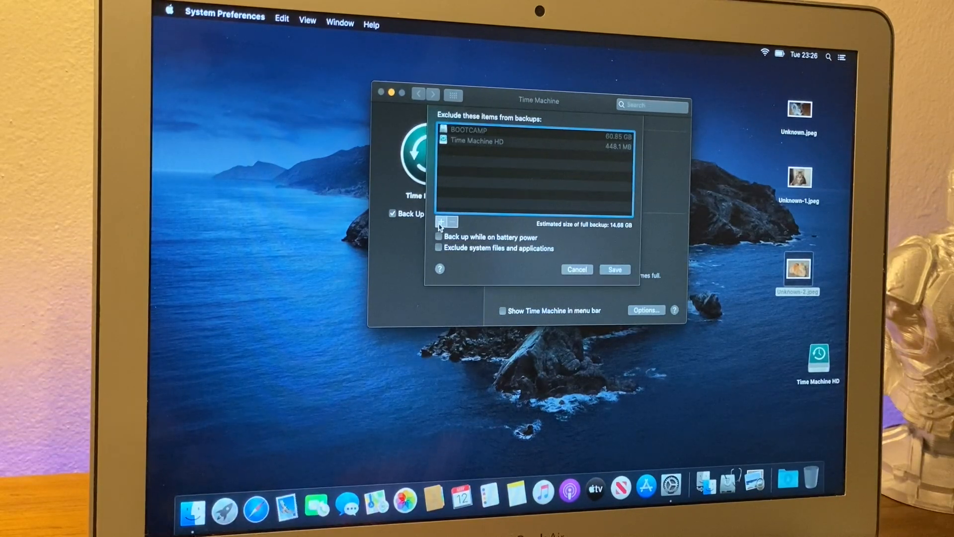
Add the Desktop folder to the Time Machine backup exclusions.
left_click(441, 221)
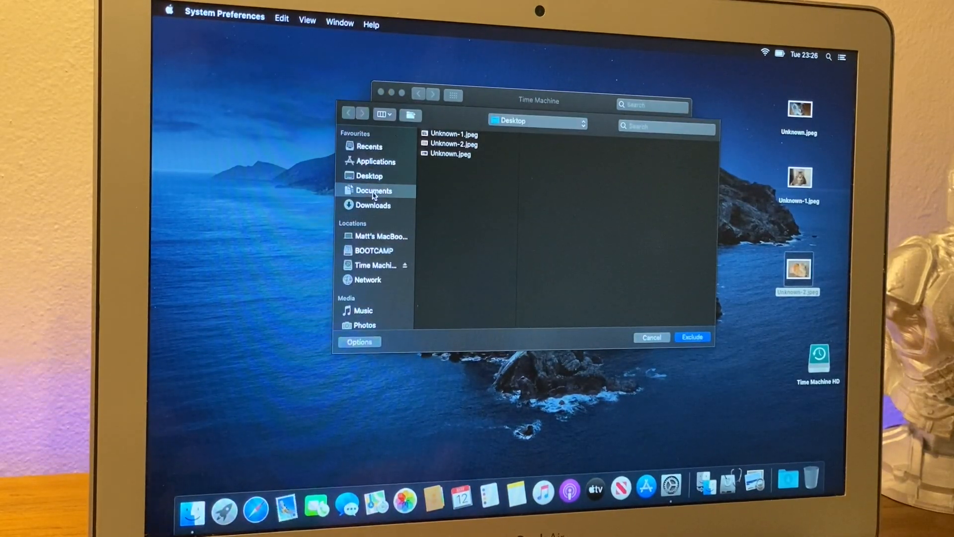
left_click(368, 176)
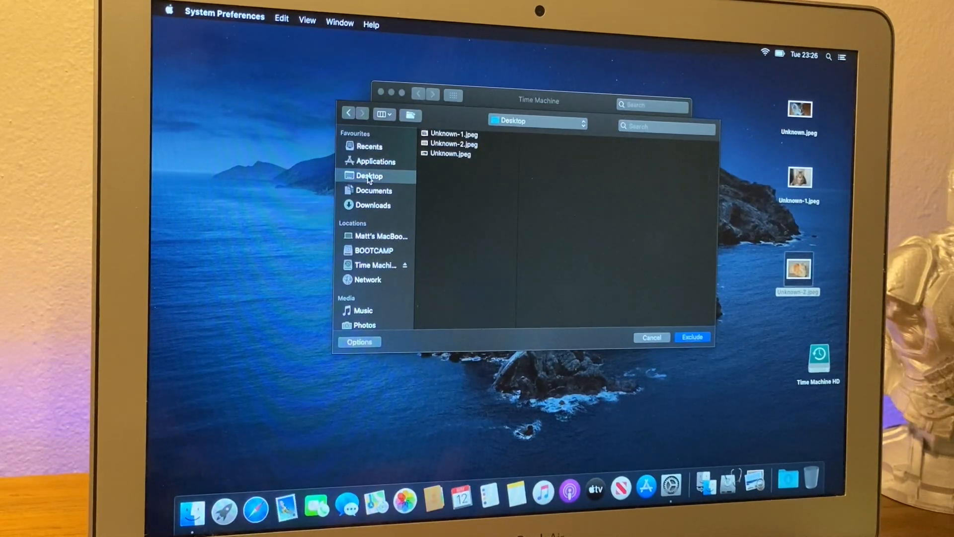
mouse_move(679, 300)
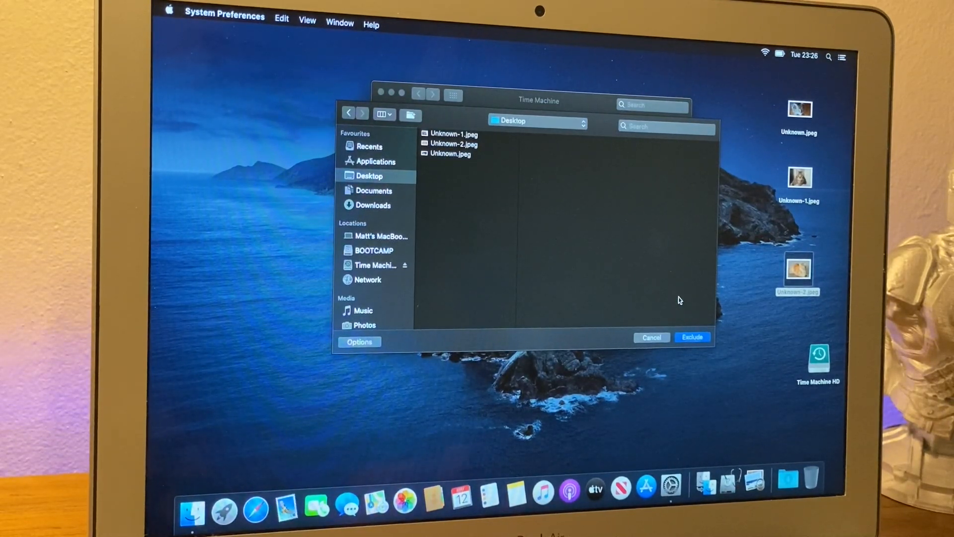
left_click(692, 337)
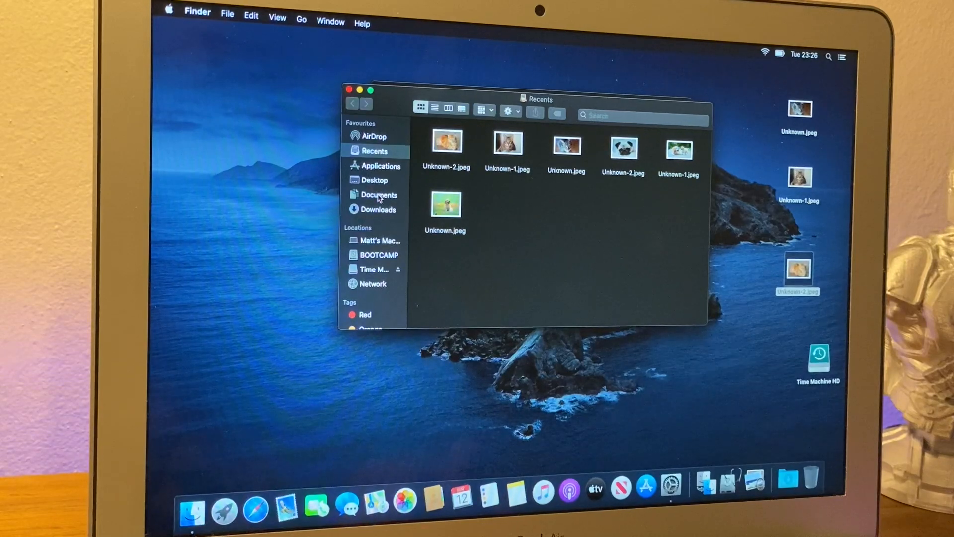
Open Unknown-1.jpeg from the Documents folder in Preview.
left_click(379, 195)
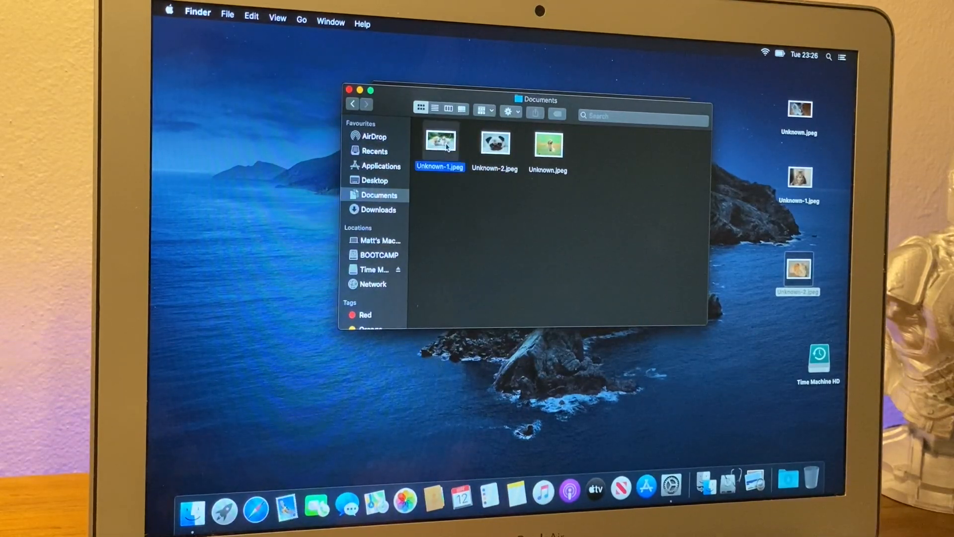
double_click(439, 140)
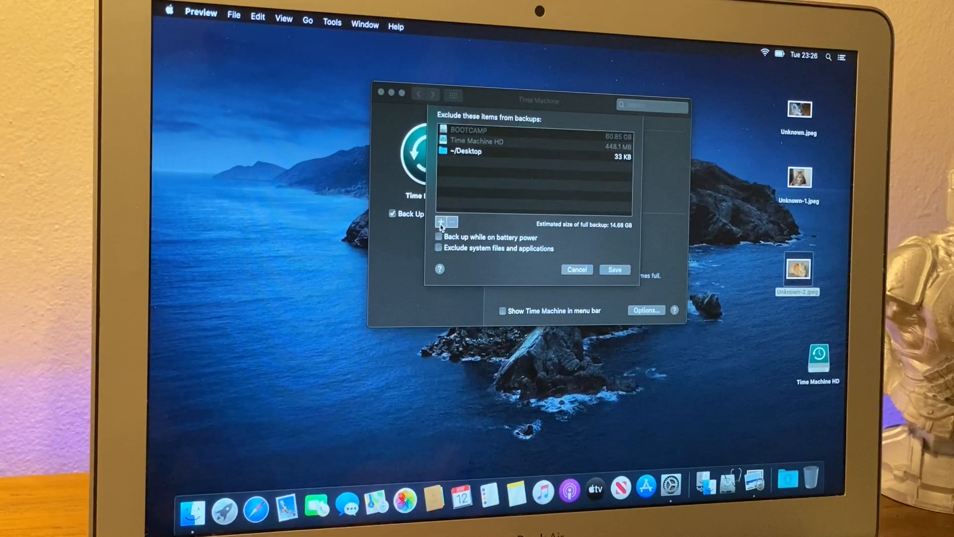
Remove the ~/Documents entry from the backup exclusions list.
left_click(442, 221)
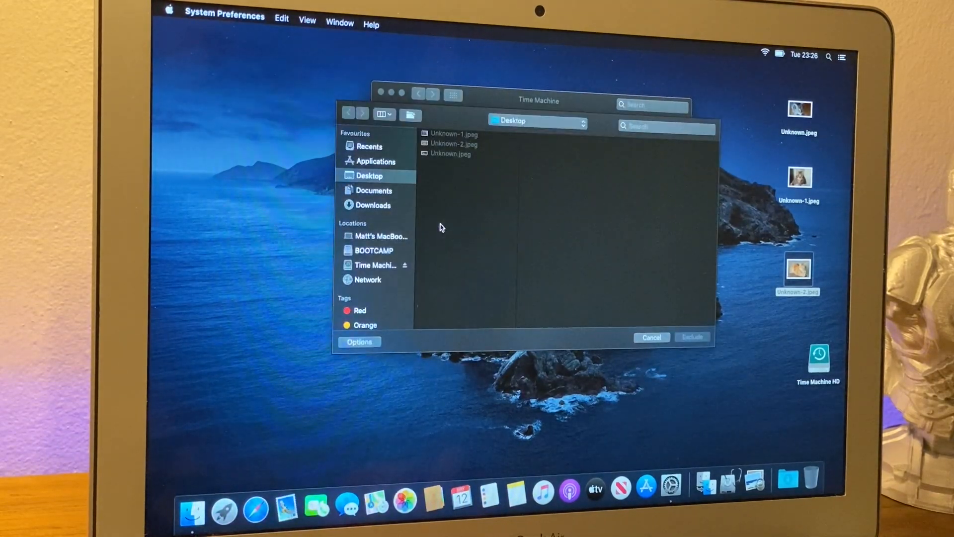
left_click(375, 190)
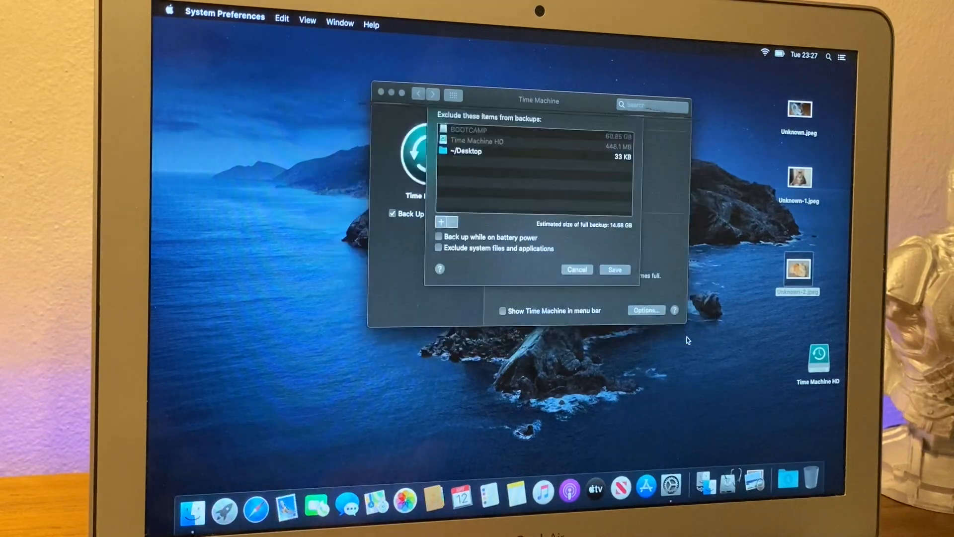
left_click(441, 221)
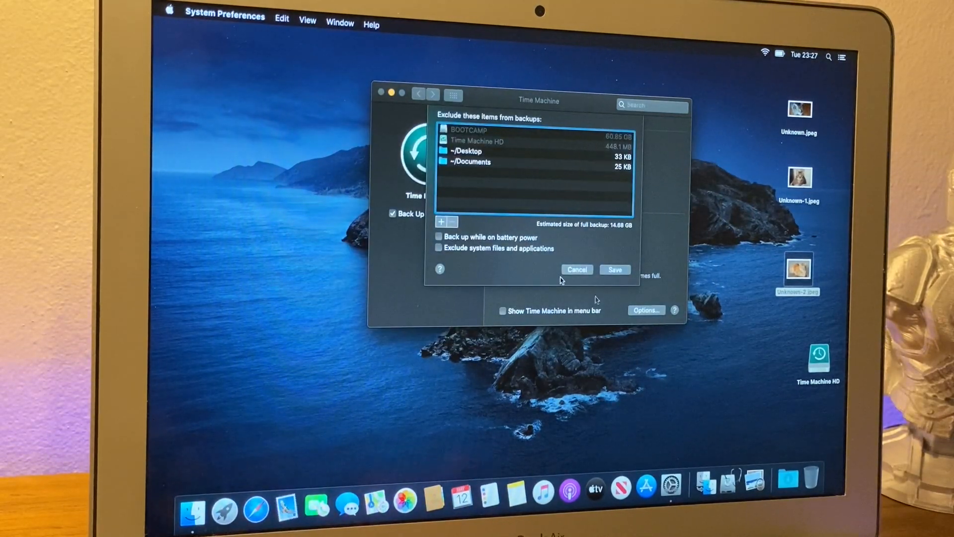
left_click(475, 162)
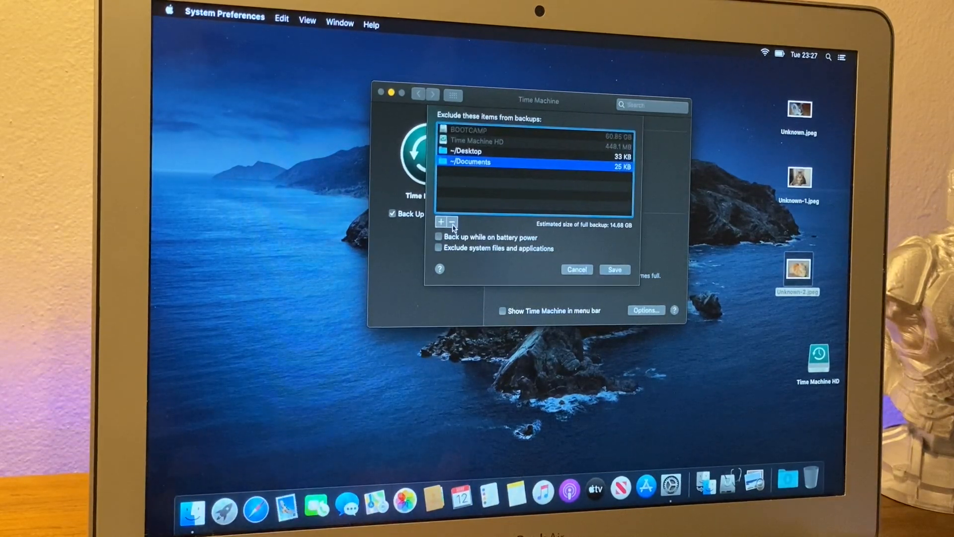
left_click(452, 222)
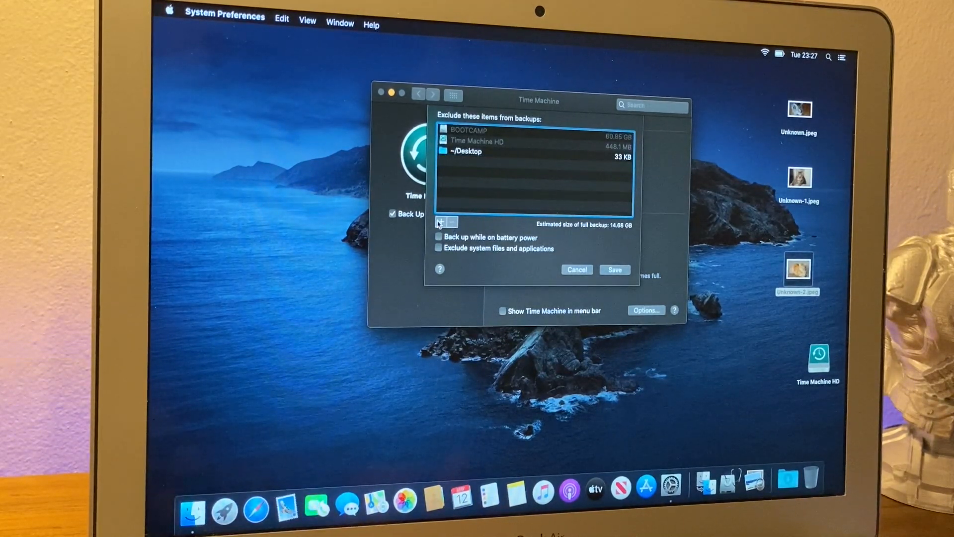
Exclude Documents/Unknown-1.jpeg from backups.
left_click(441, 222)
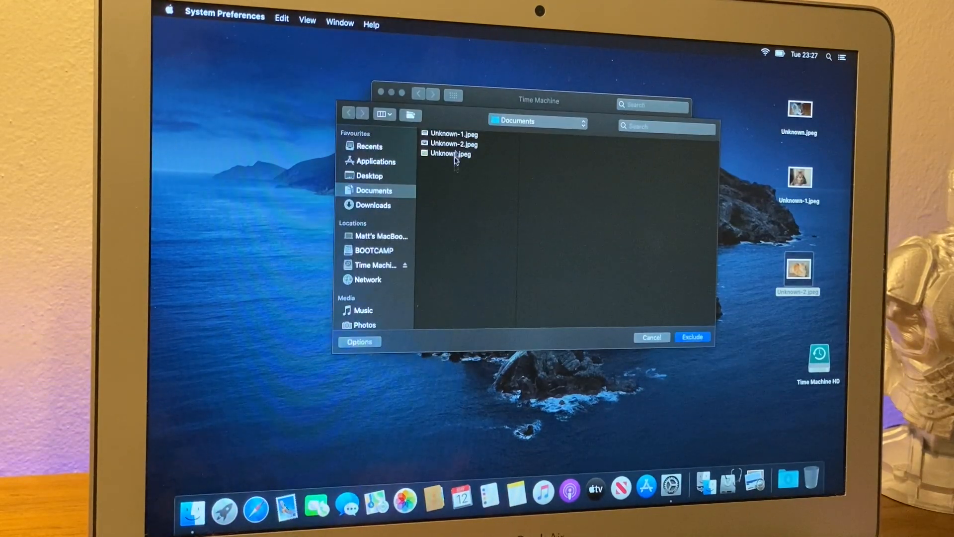
left_click(453, 134)
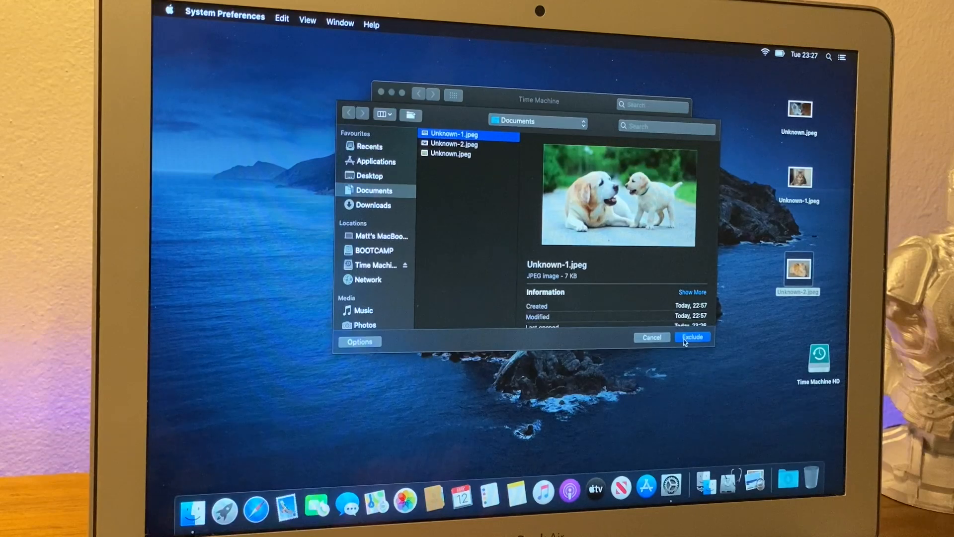
left_click(692, 337)
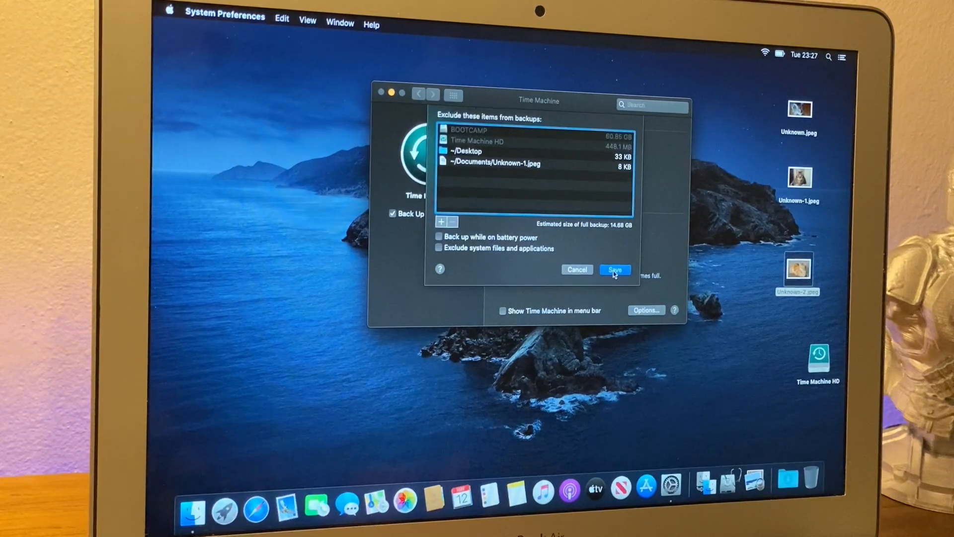
Save the exclusions and let the first backup to Time Machine HD complete.
left_click(614, 270)
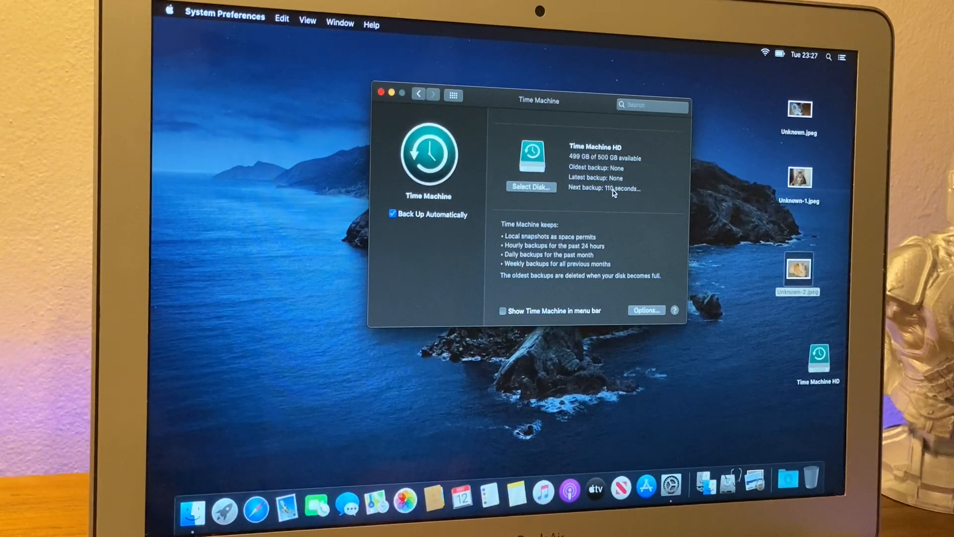
mouse_move(617, 209)
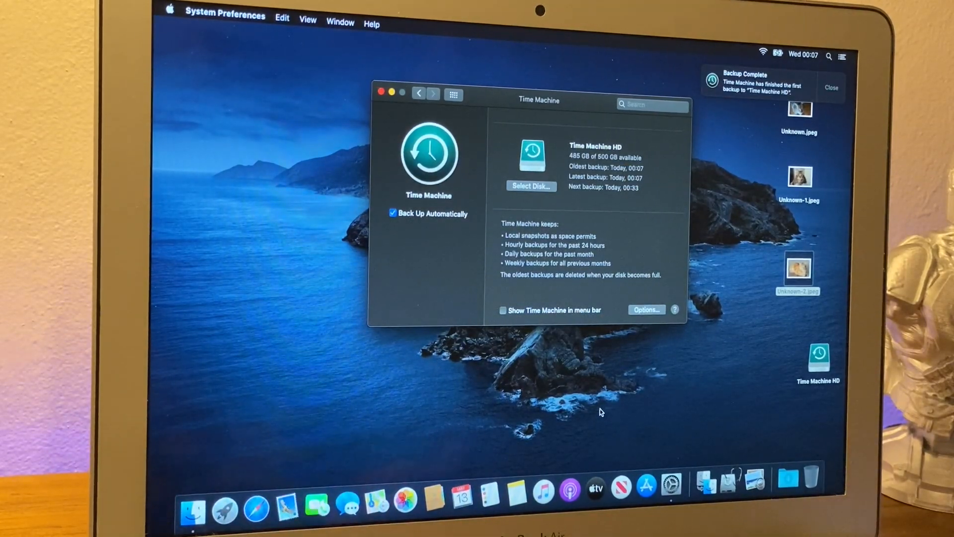
left_click(831, 87)
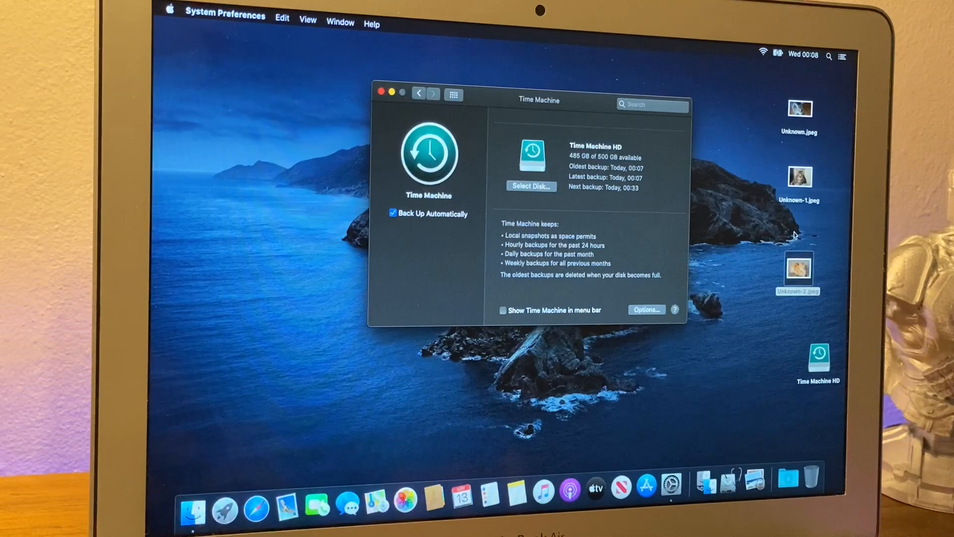
mouse_move(747, 149)
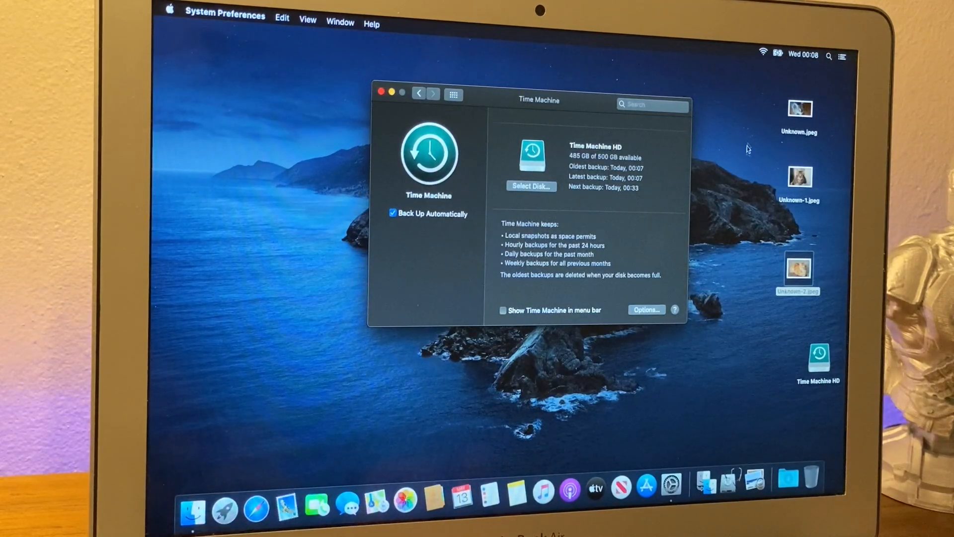
mouse_move(752, 137)
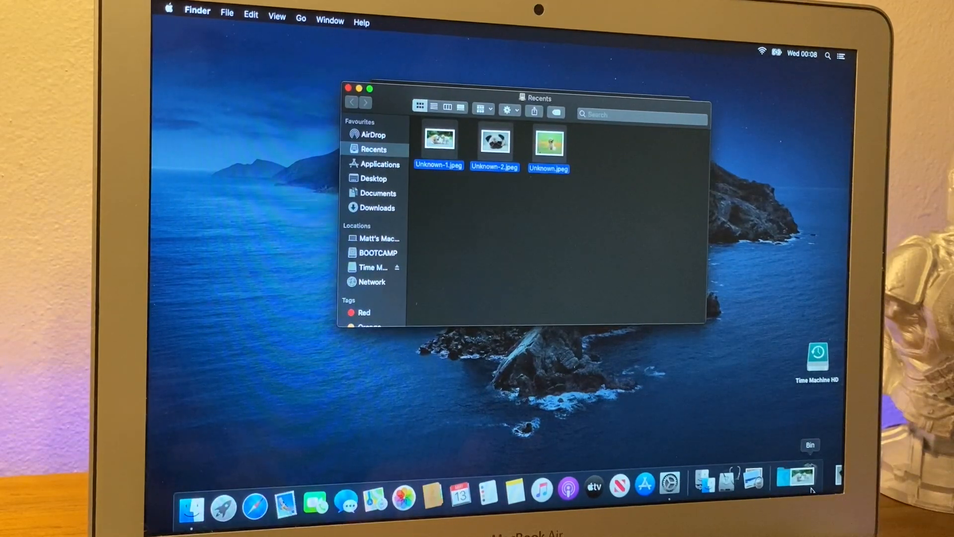
Empty the Bin to permanently erase the three deleted Unknown images.
right_click(809, 477)
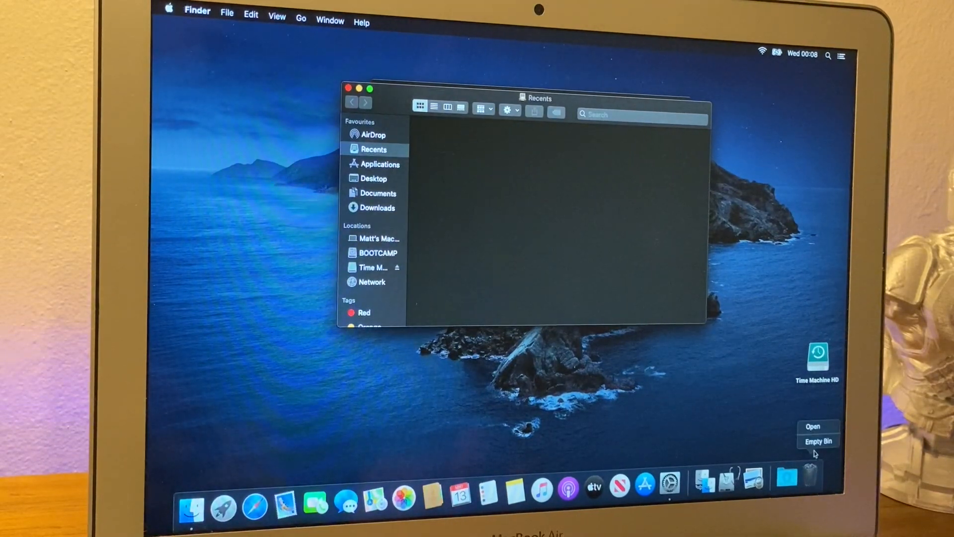
left_click(818, 440)
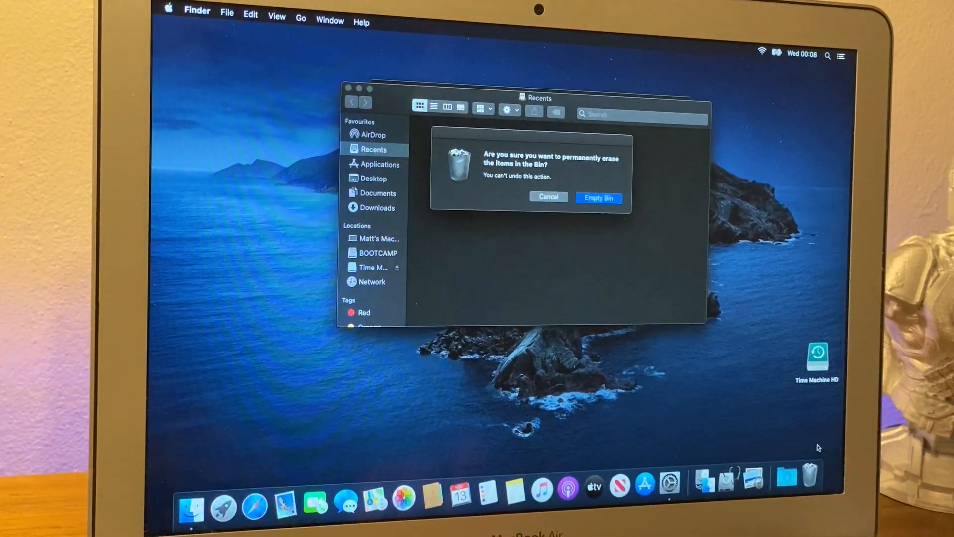
left_click(598, 198)
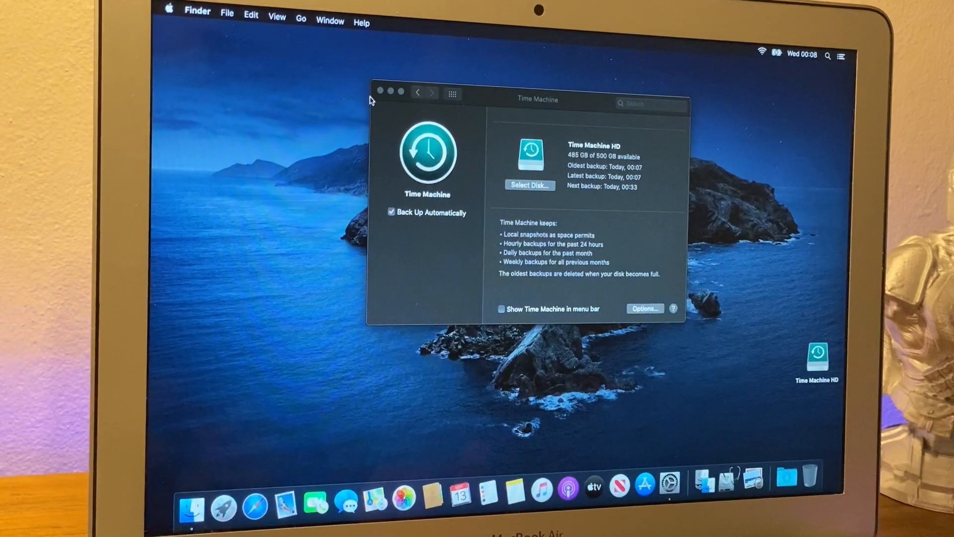
Close Time Machine settings and show the now-empty Documents folder in Finder.
left_click(381, 92)
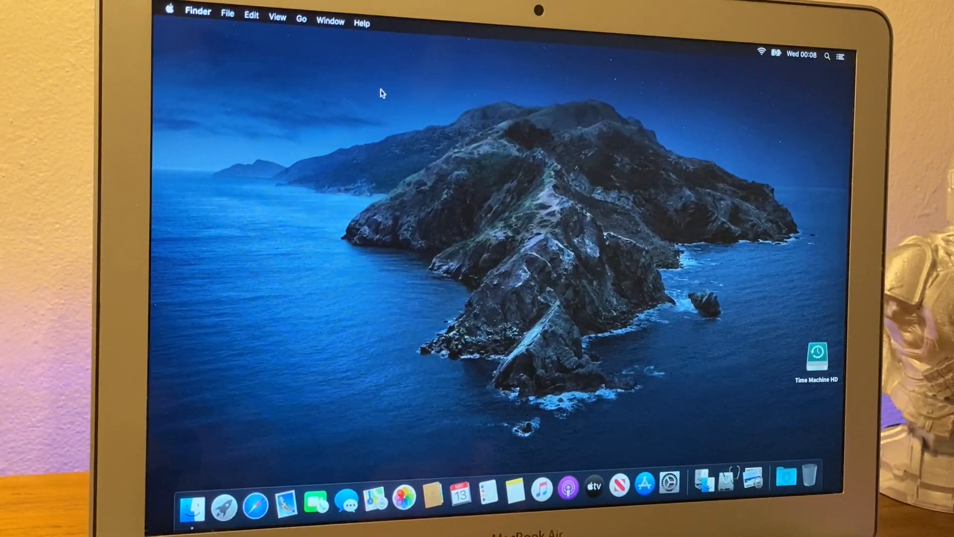
mouse_move(272, 424)
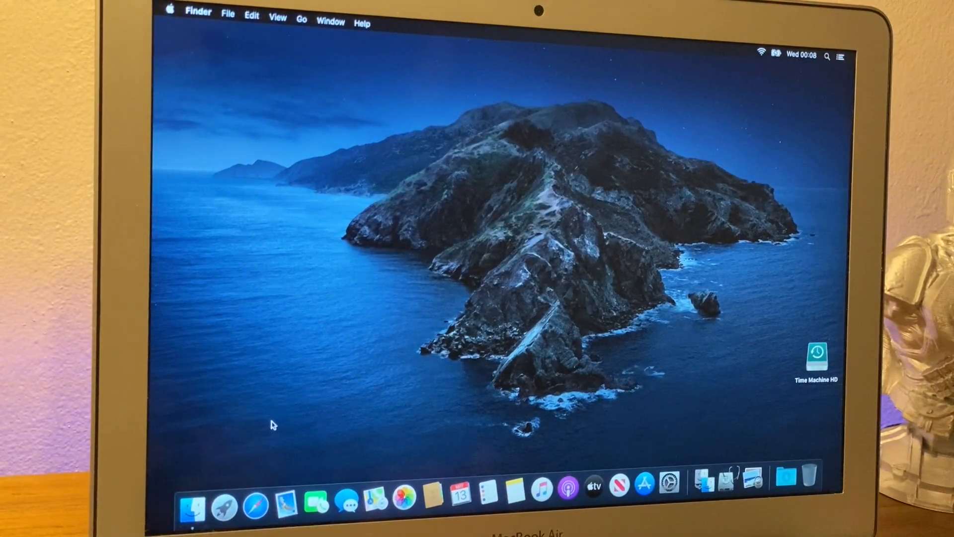
left_click(191, 503)
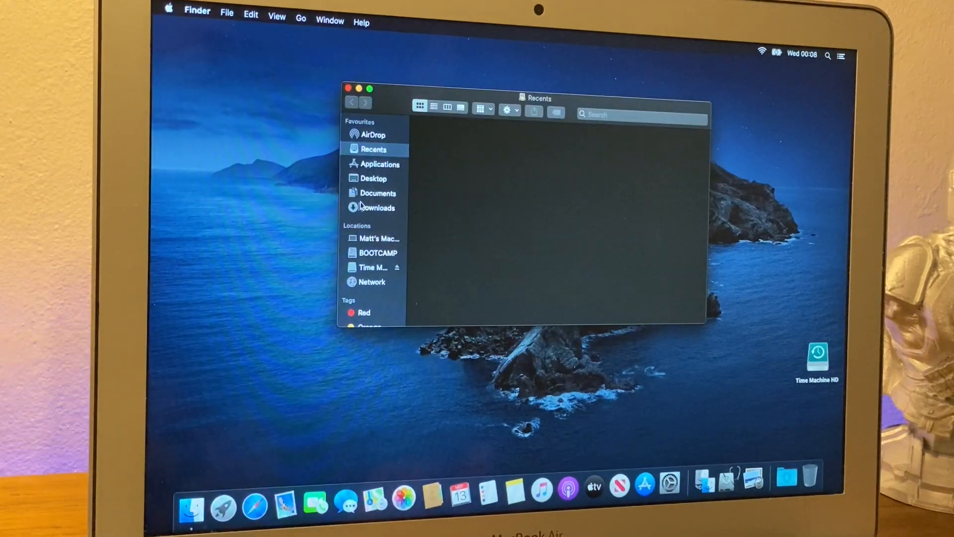
left_click(378, 193)
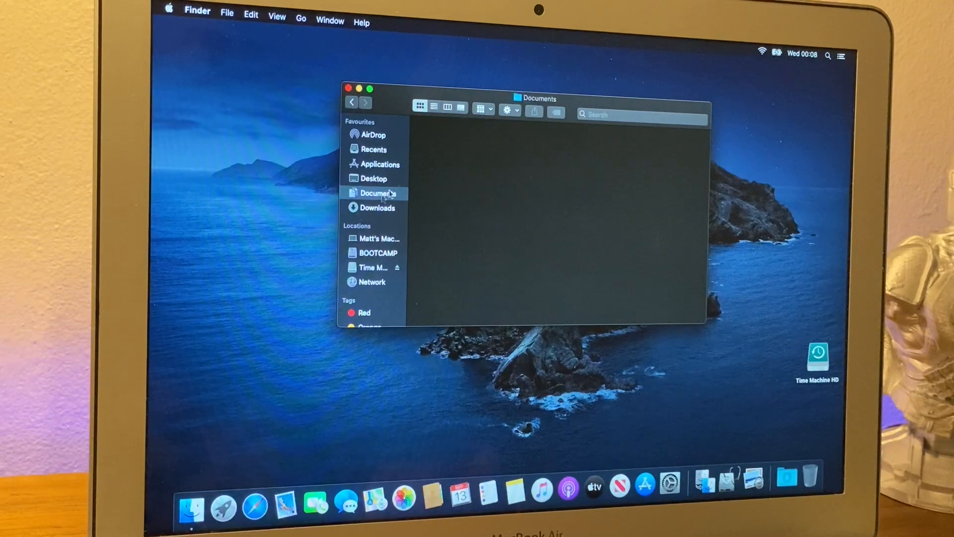
mouse_move(537, 194)
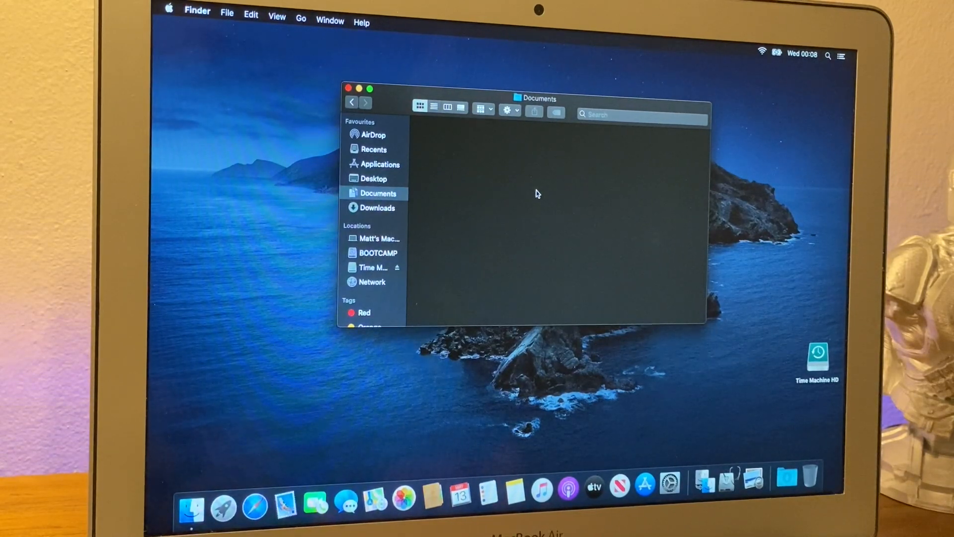
mouse_move(408, 157)
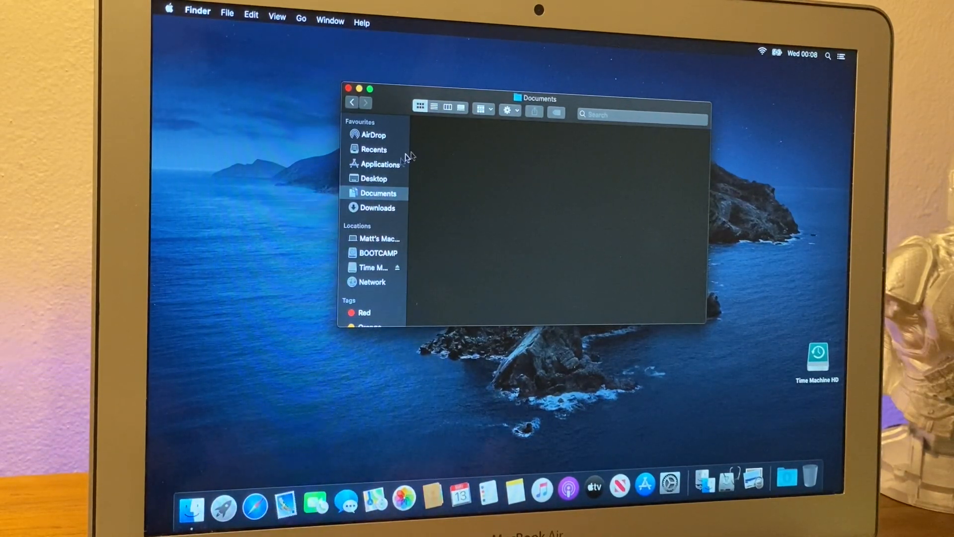
mouse_move(446, 171)
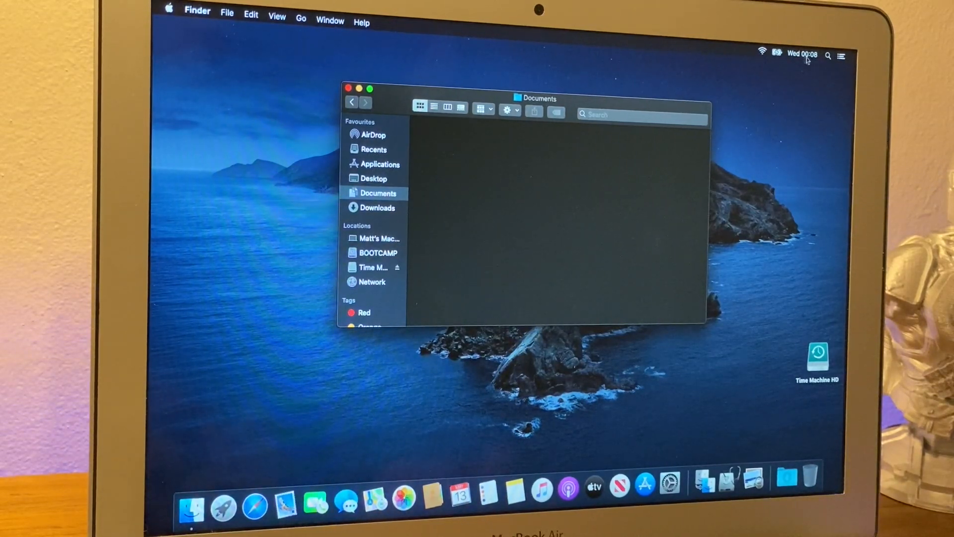
left_click(828, 55)
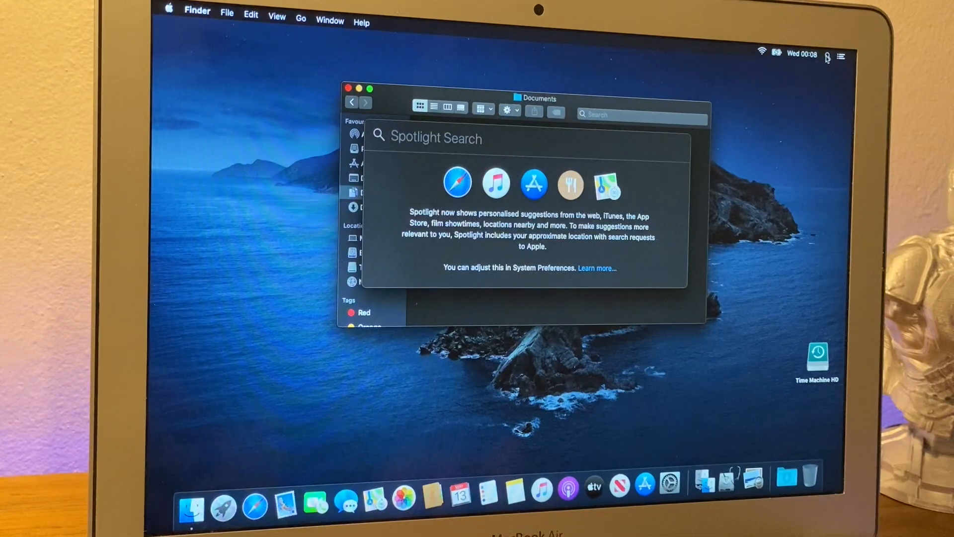
Launch Time Machine via Spotlight and restore Unknown.jpeg and Unknown-2.jpeg to Documents.
type("time Machine")
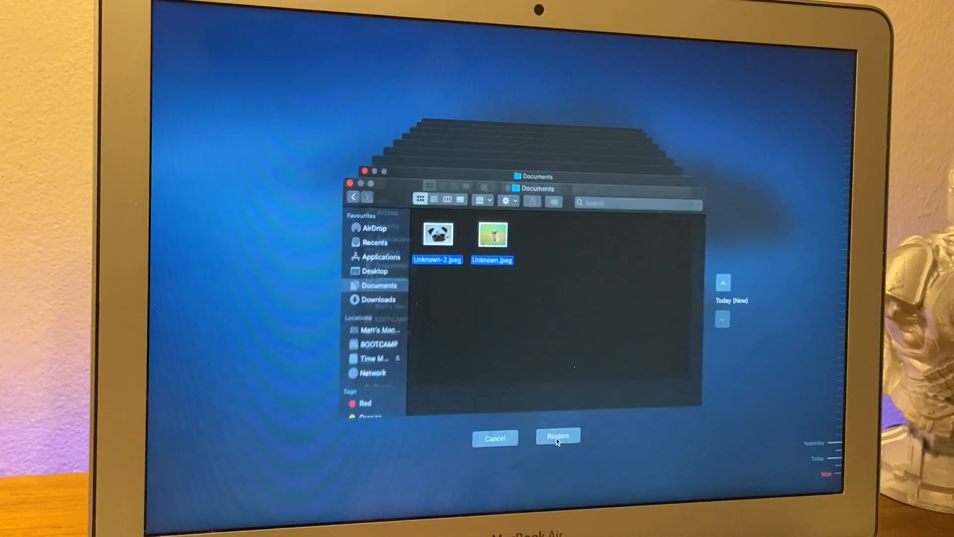
left_click(557, 437)
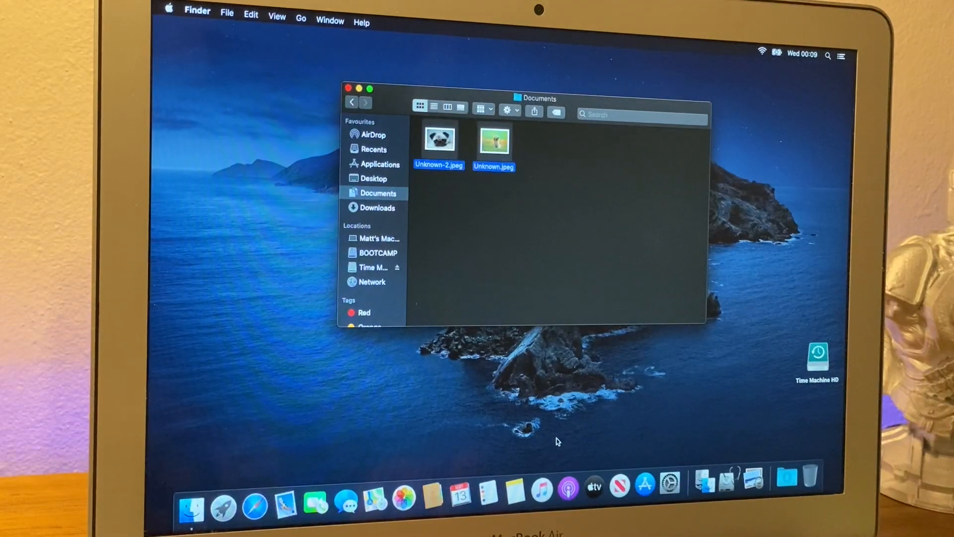
left_click(558, 286)
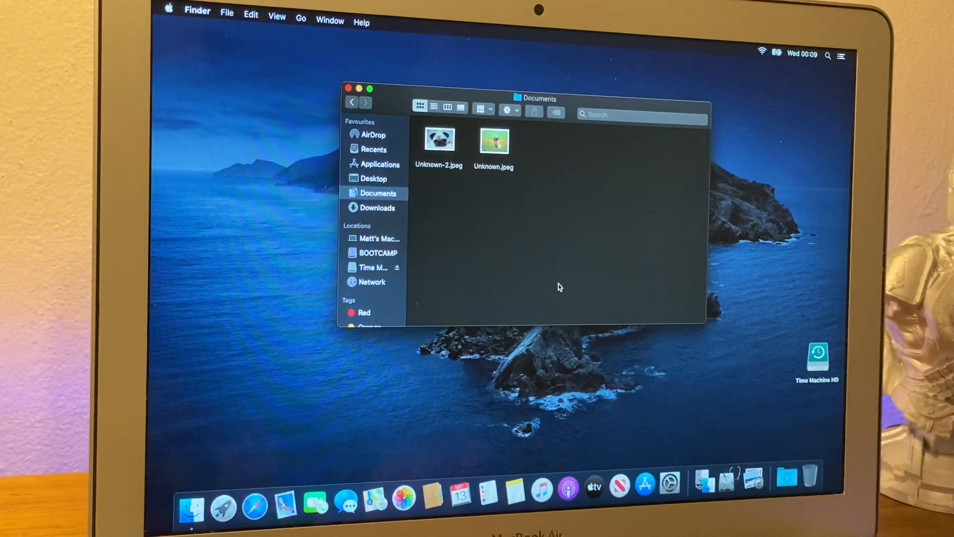
Restore Unknown-1.jpeg from yesterday's 23:29 Time Machine backup to Documents.
type("time Machine")
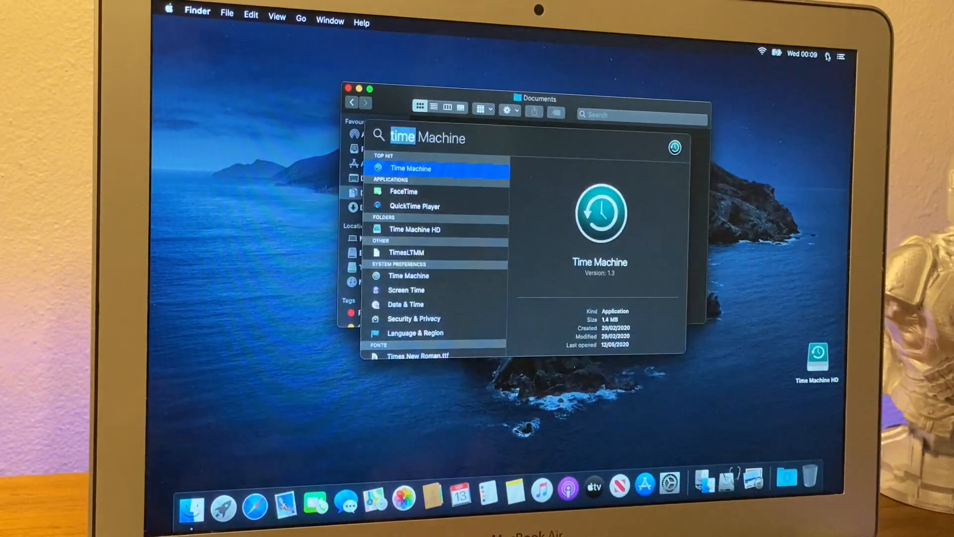
key("Escape")
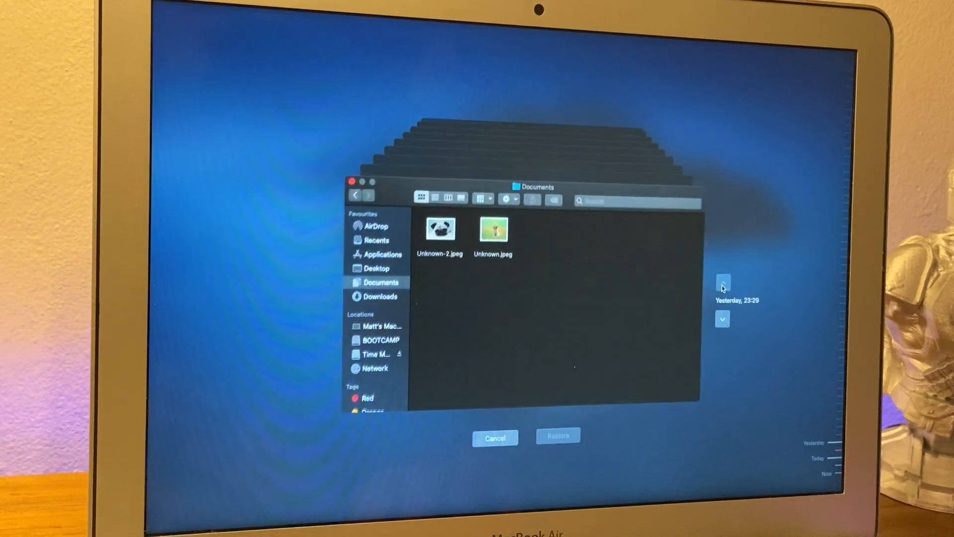
left_click(723, 319)
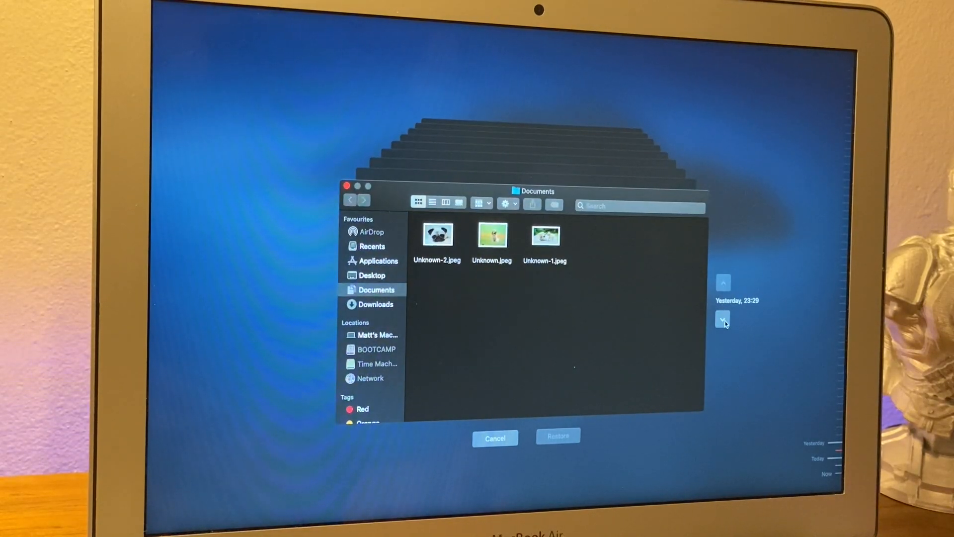
mouse_move(543, 252)
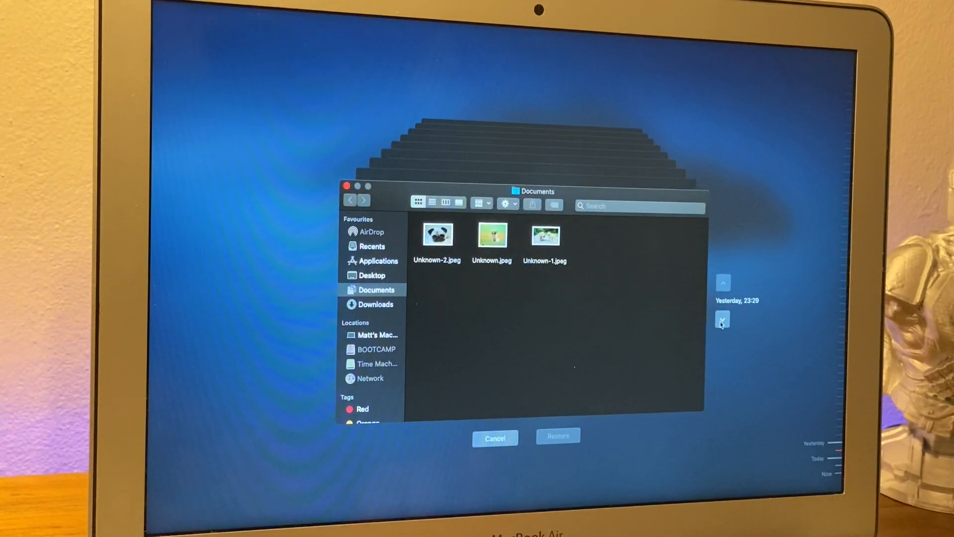
left_click(543, 235)
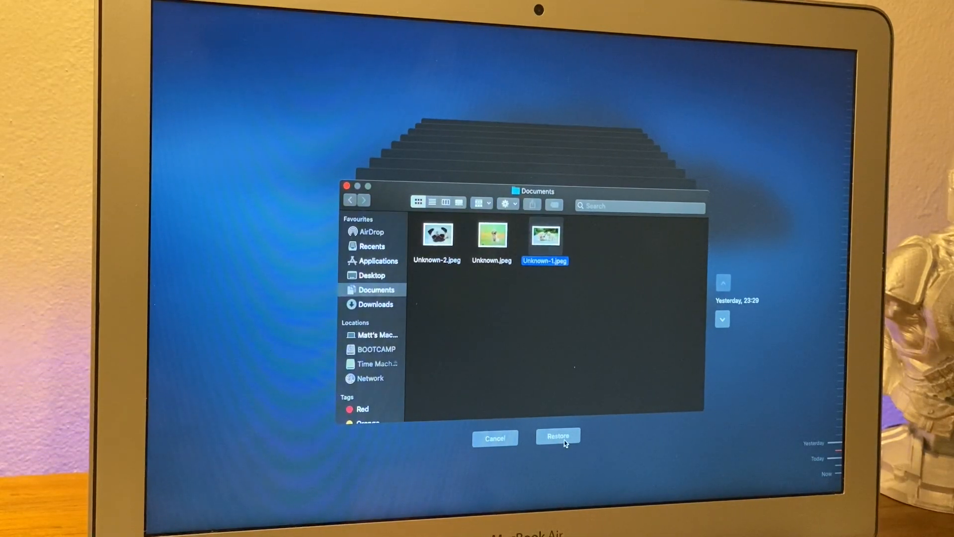
left_click(557, 437)
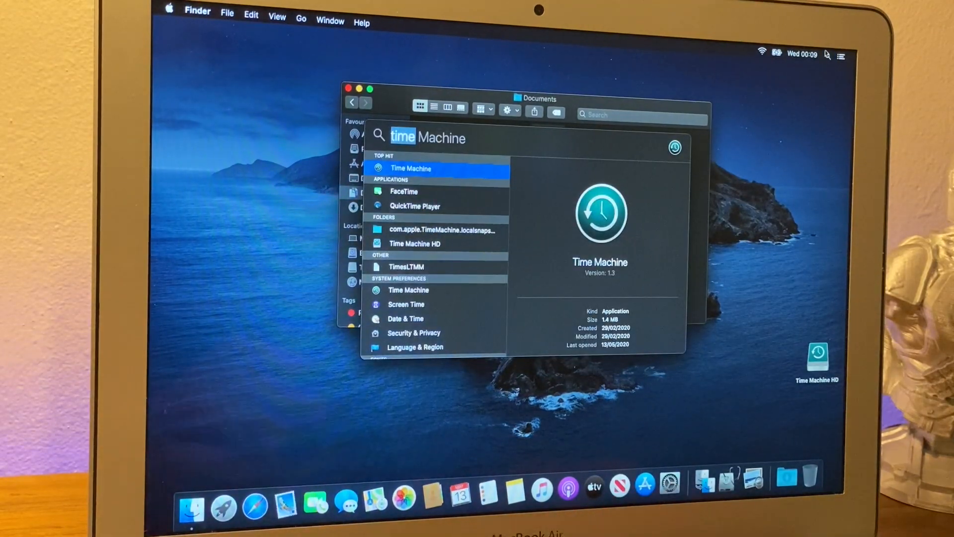
Reopen Time Machine, cancel back to Finder and close the Documents window.
left_click(410, 169)
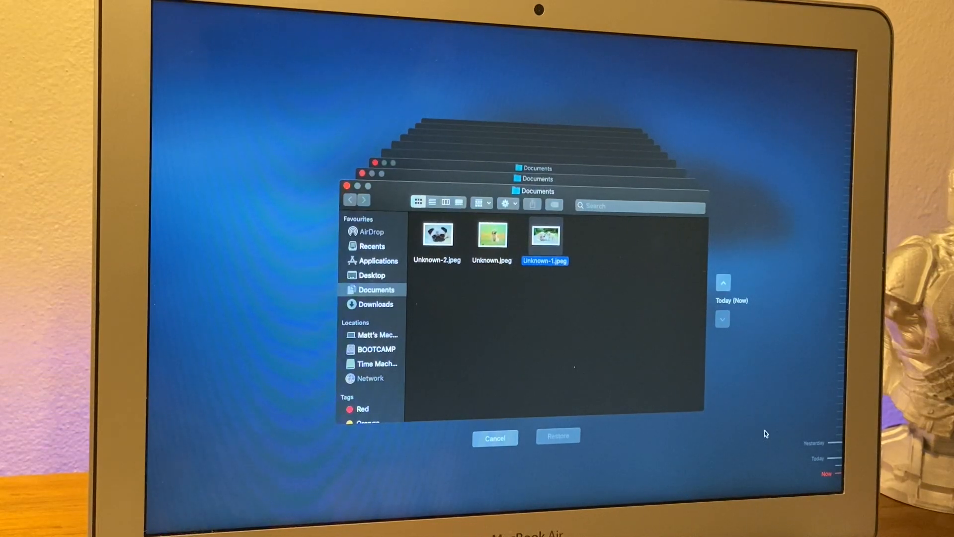
mouse_move(517, 449)
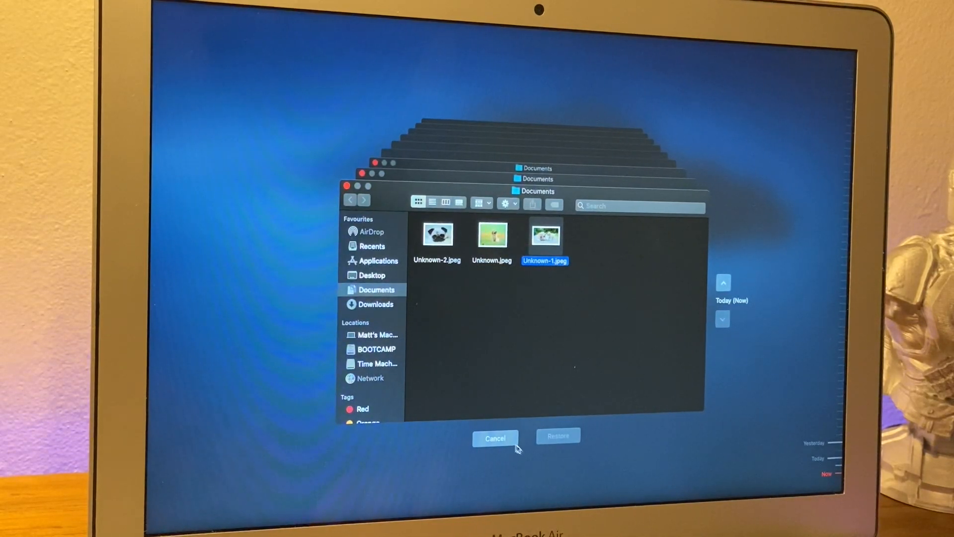
left_click(495, 438)
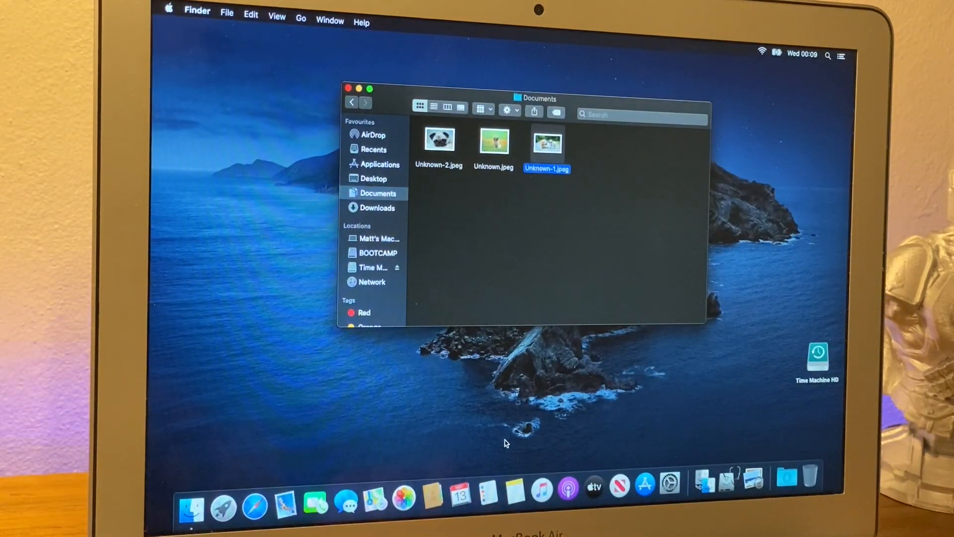
mouse_move(511, 161)
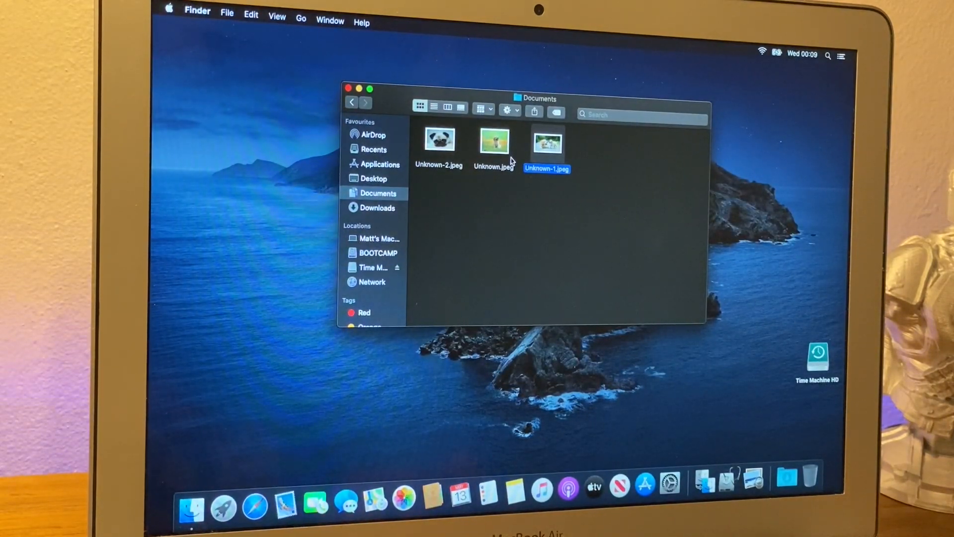
left_click(346, 88)
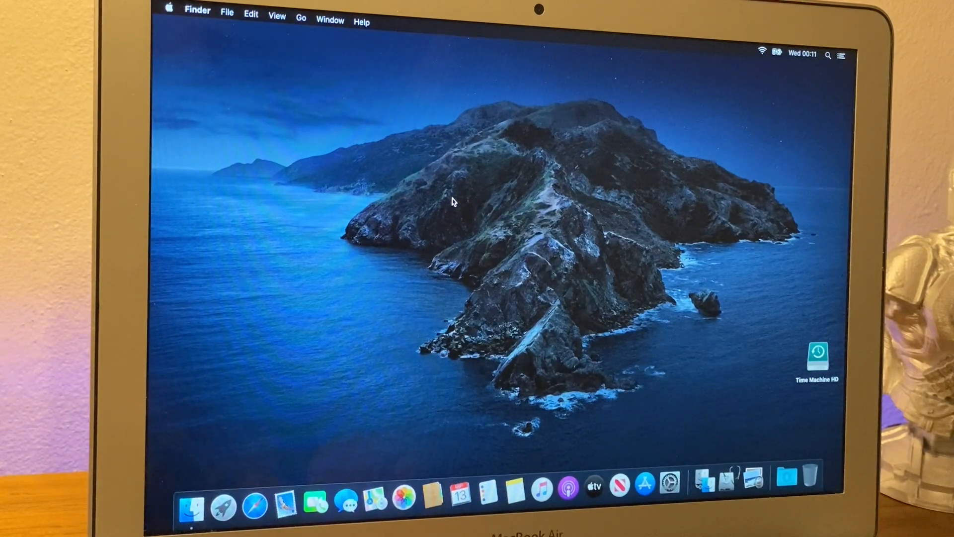
mouse_move(733, 134)
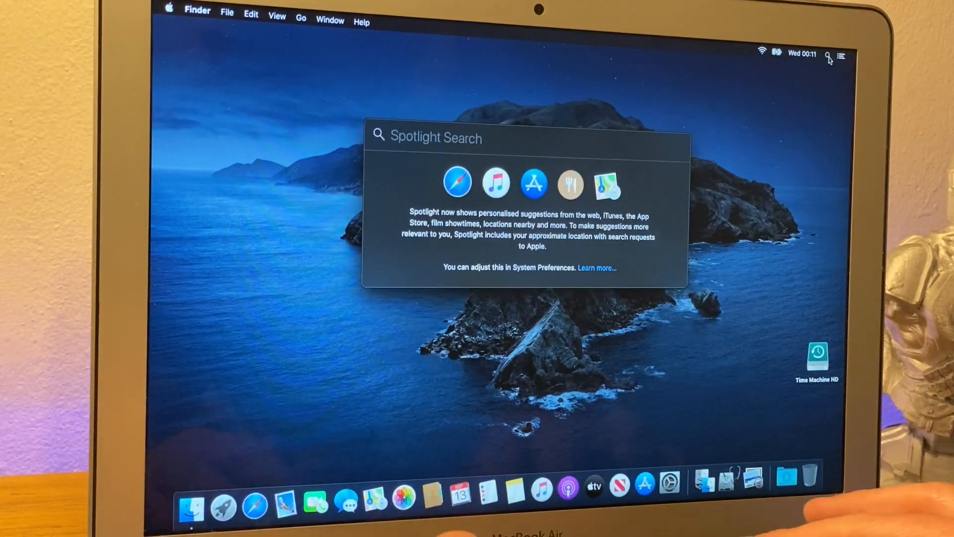
Launch Migration Assistant from Spotlight and continue past its introduction so apps close and log out.
type("migrart")
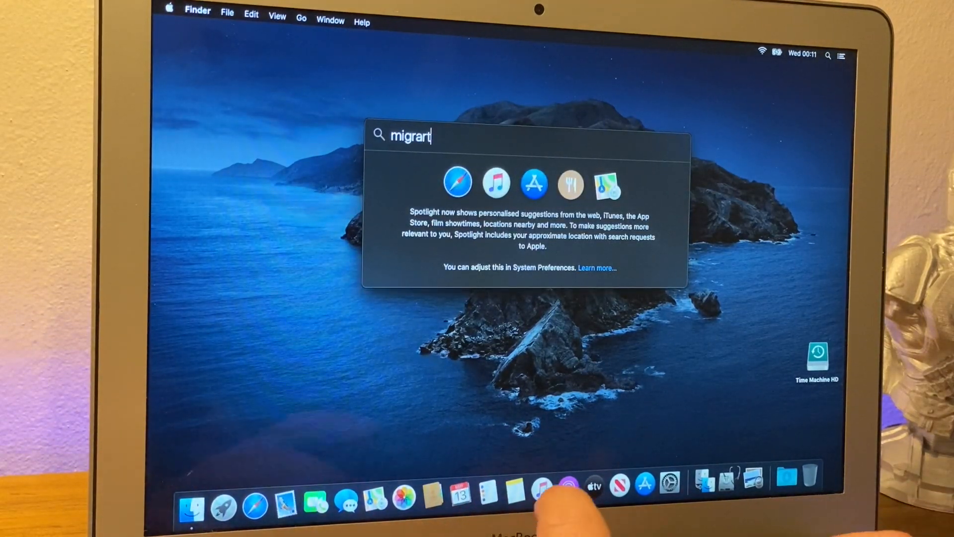
type("ion Assistant")
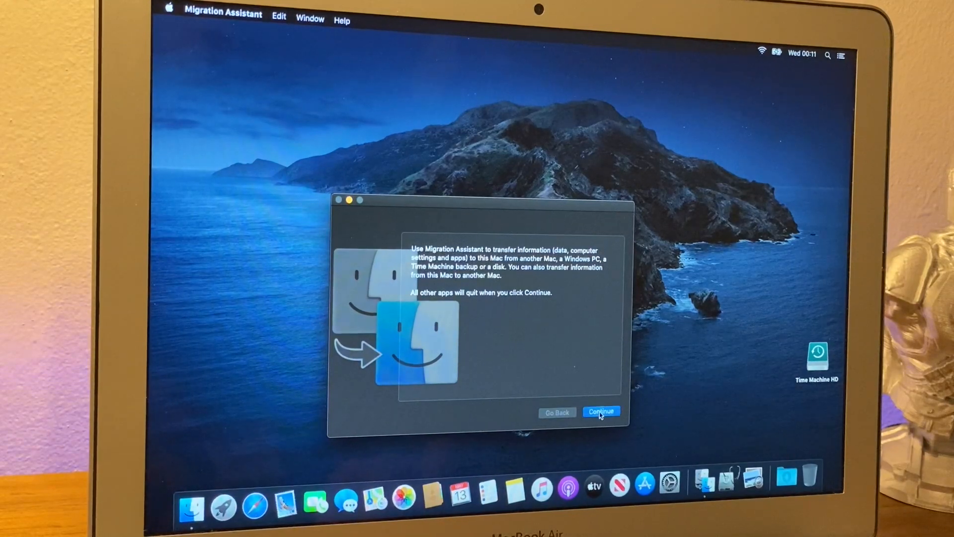
left_click(600, 411)
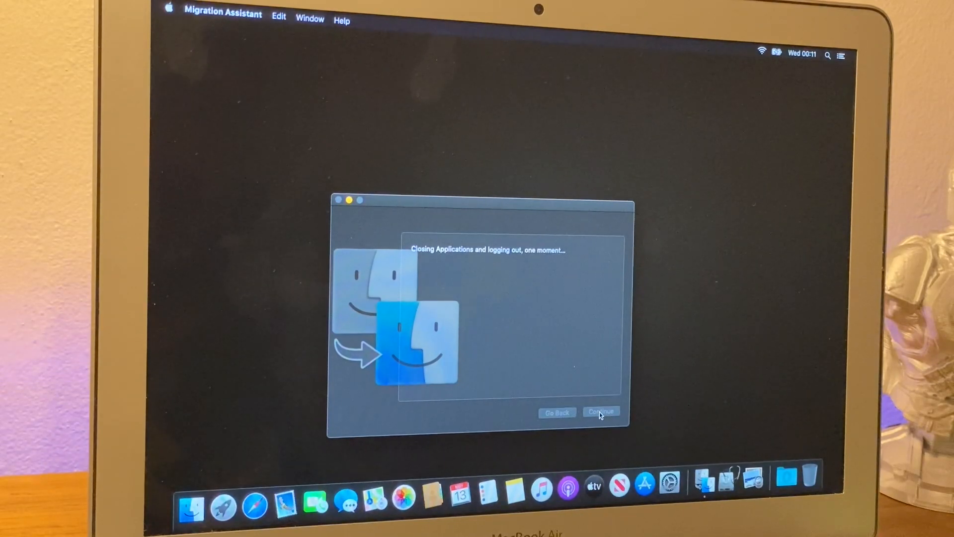
Continue in Migration Assistant choosing to transfer from a Mac, Time Machine backup or startup disk.
left_click(600, 413)
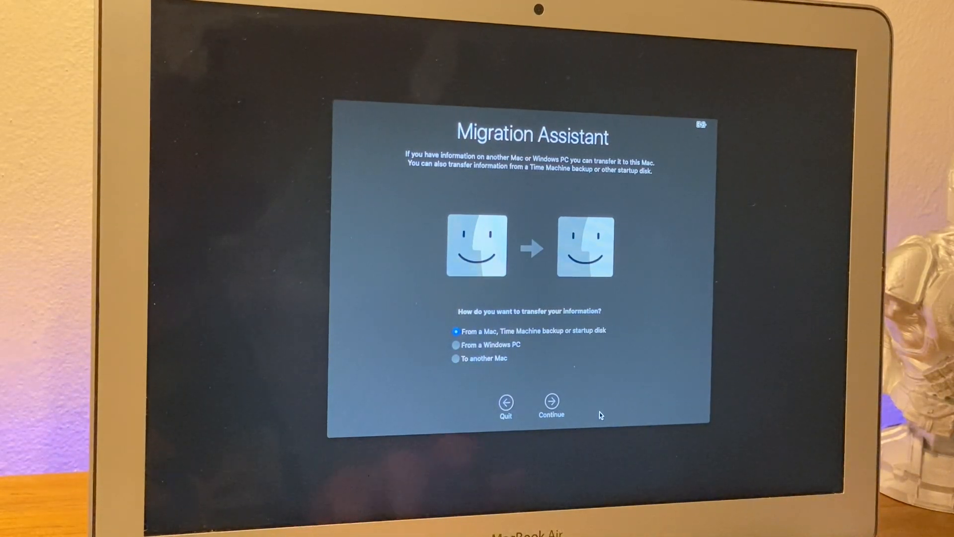
mouse_move(596, 381)
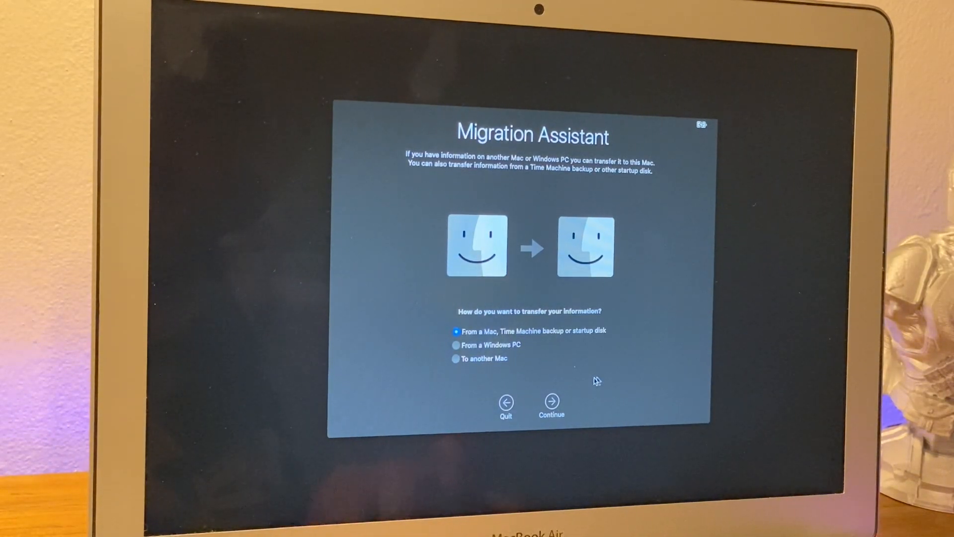
left_click(550, 401)
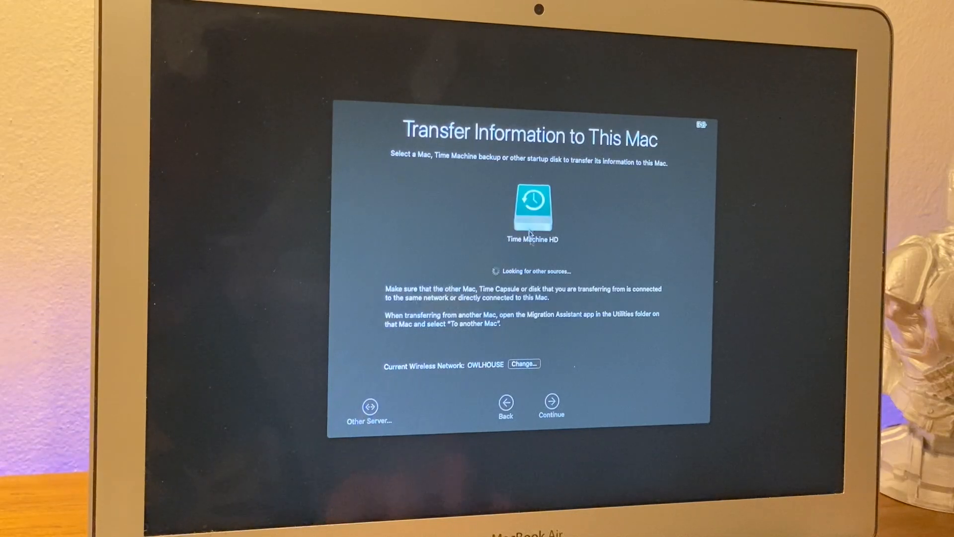
Select Time Machine HD as the migration source disk.
left_click(531, 210)
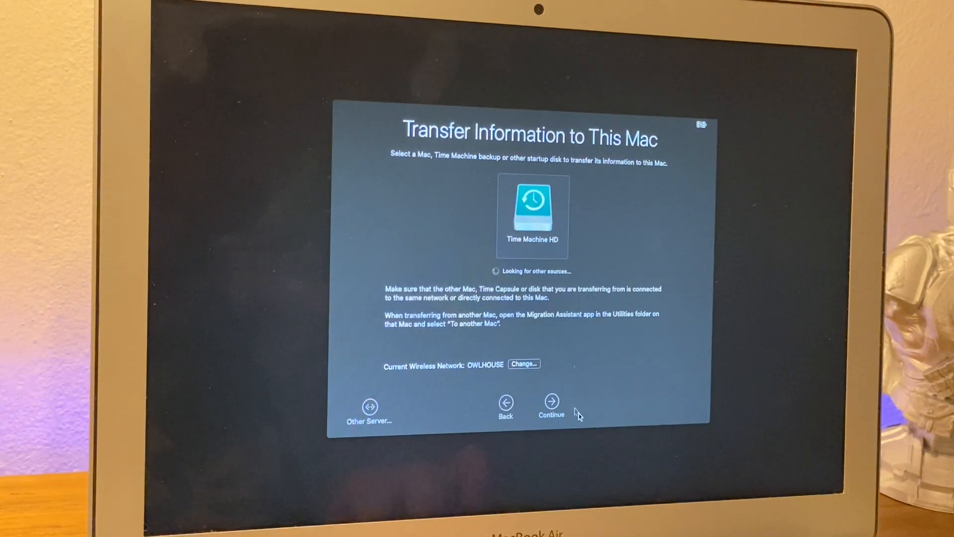
mouse_move(595, 419)
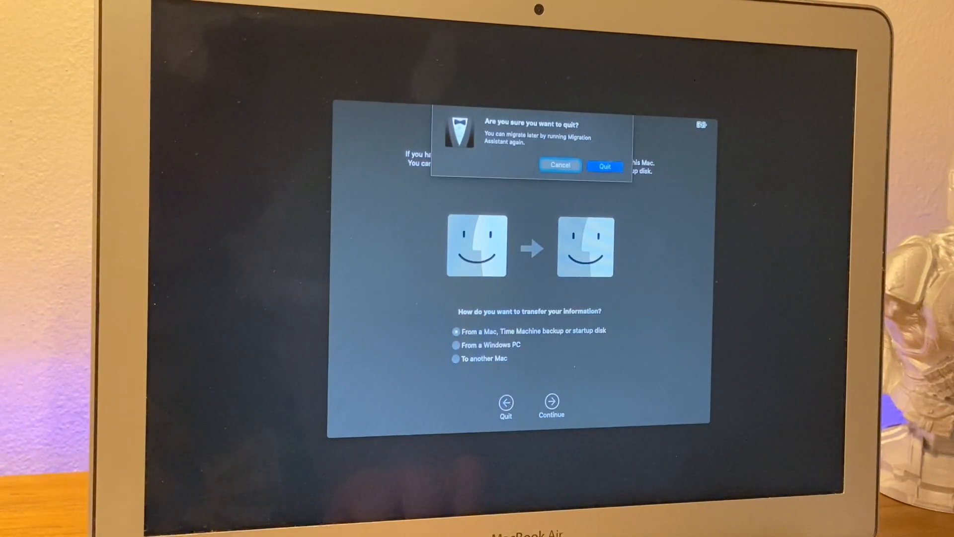
Confirm quitting Migration Assistant and log back into the user account desktop.
left_click(603, 166)
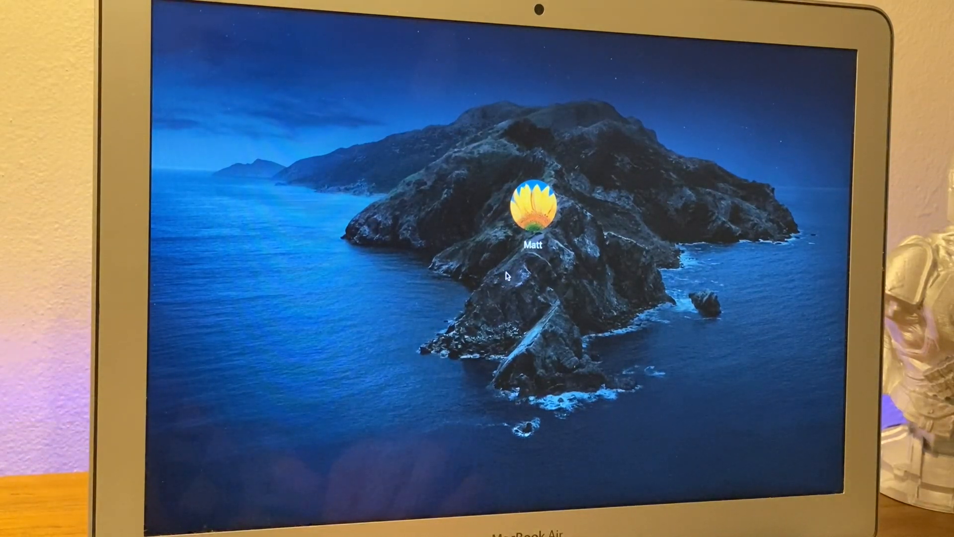
left_click(533, 210)
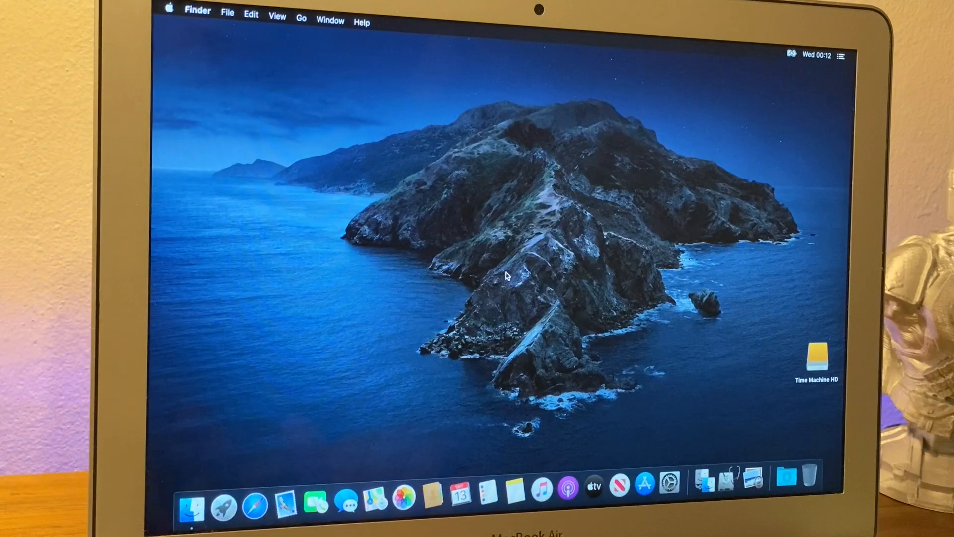